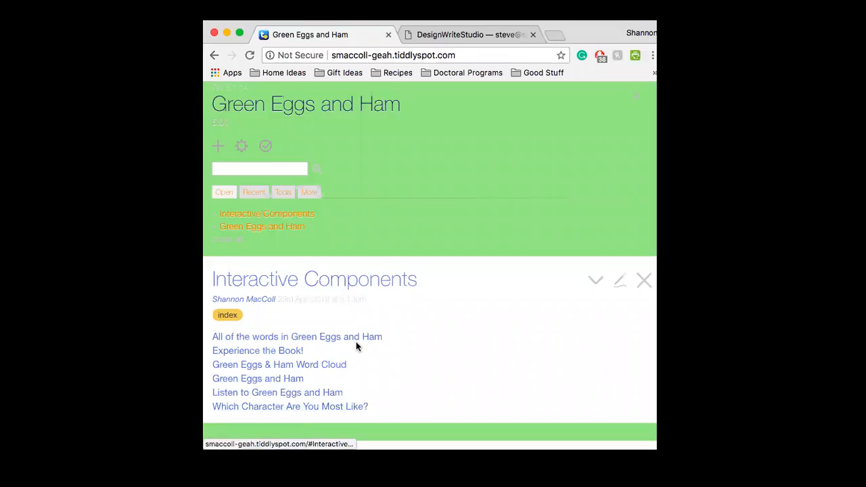
mouse_move(379, 94)
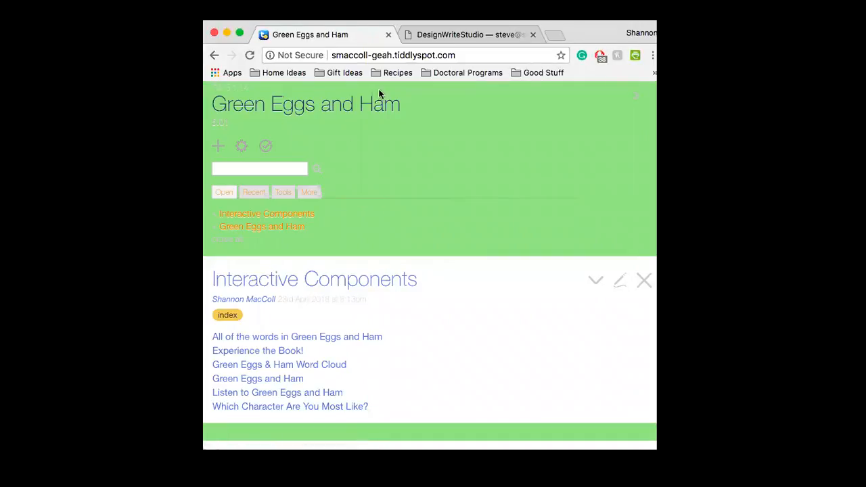
mouse_move(589, 33)
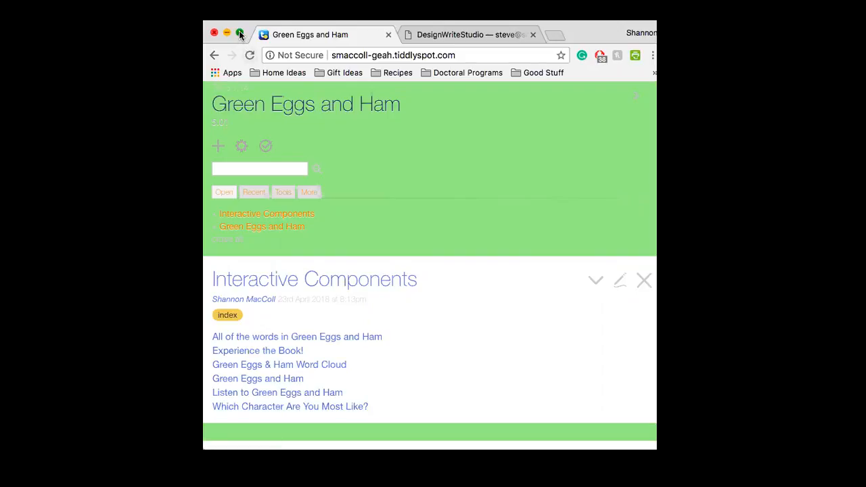
- Maximize the Chrome window so the Green Eggs and Ham wiki fills the screen
click(240, 34)
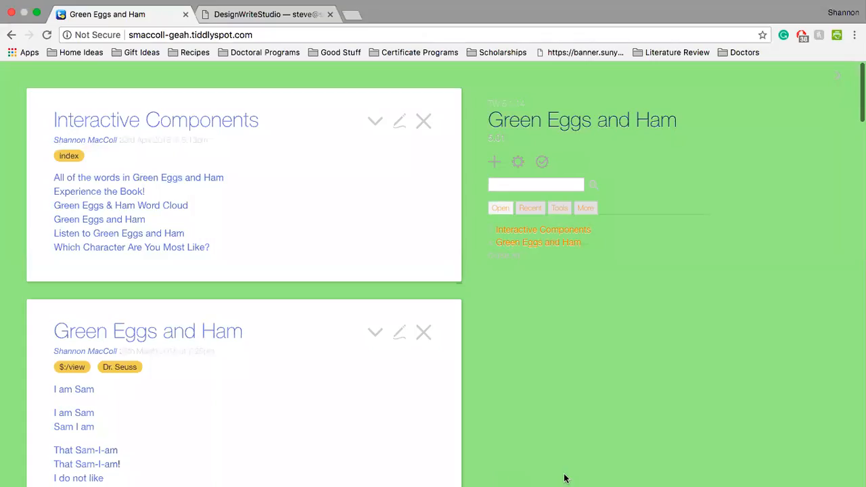
mouse_move(666, 476)
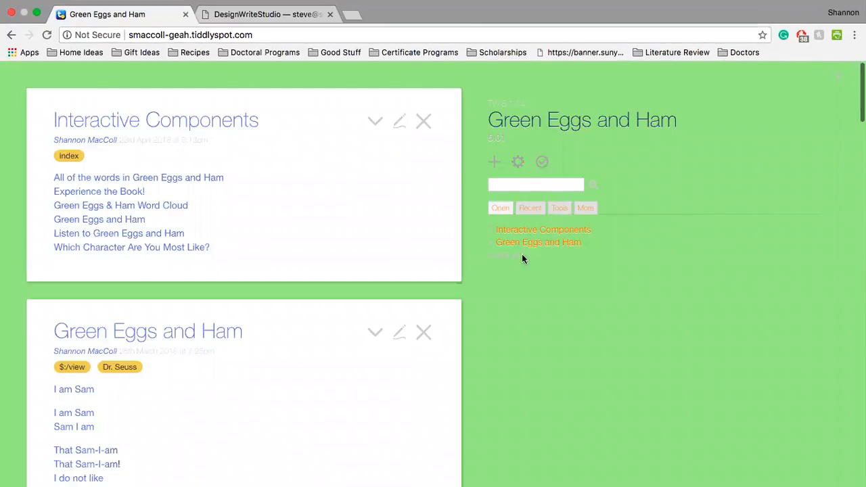
mouse_move(832, 55)
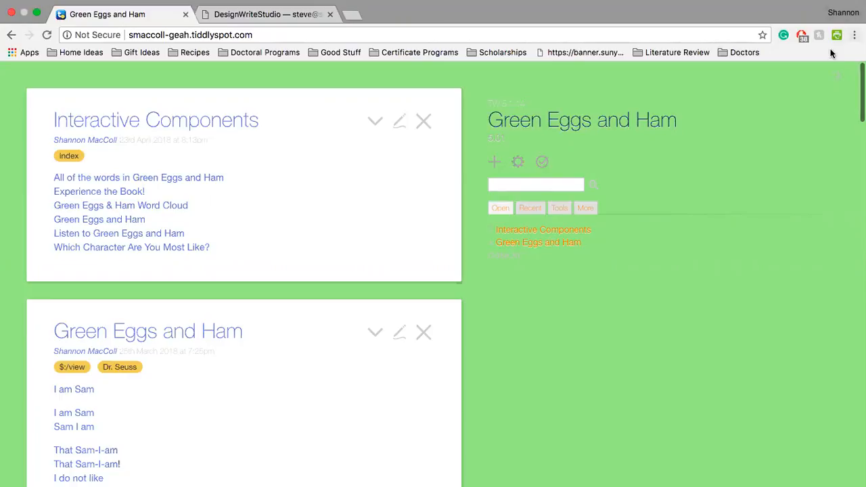
mouse_move(784, 138)
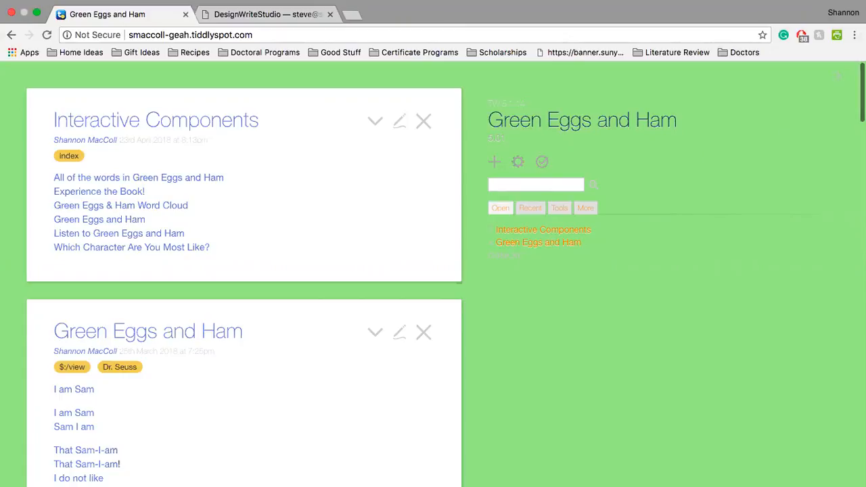
mouse_move(674, 245)
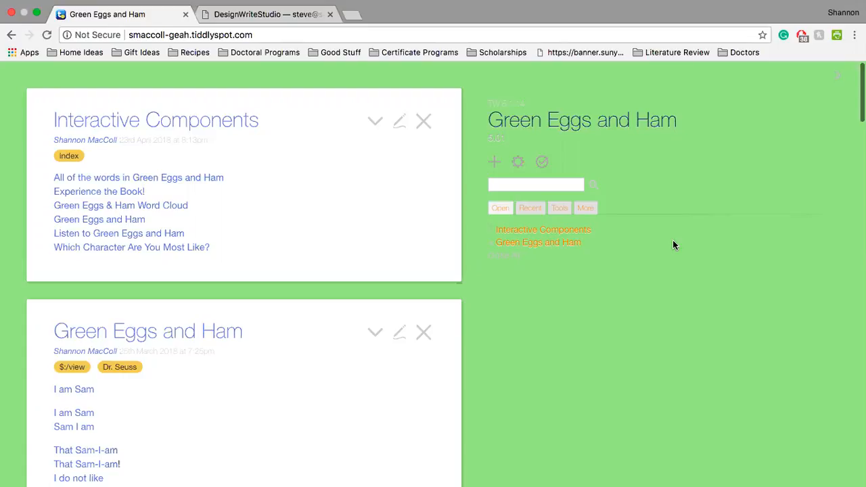
mouse_move(46, 117)
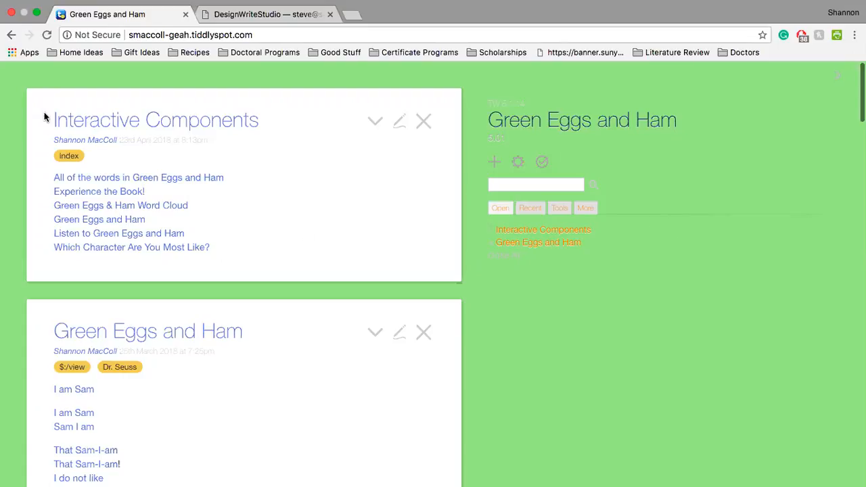
mouse_move(60, 92)
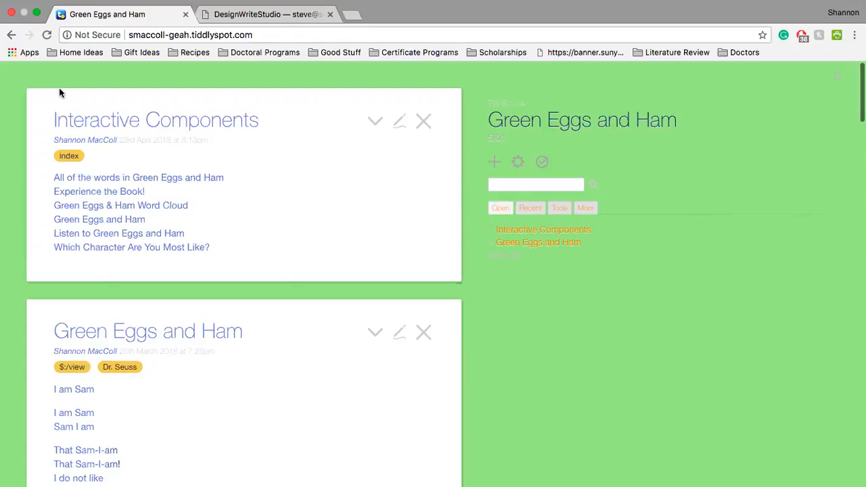
mouse_move(271, 303)
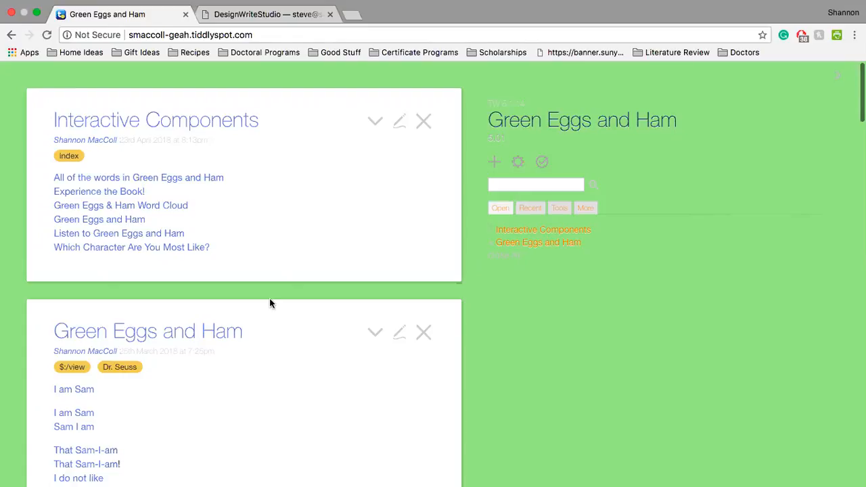
scroll(down, 3)
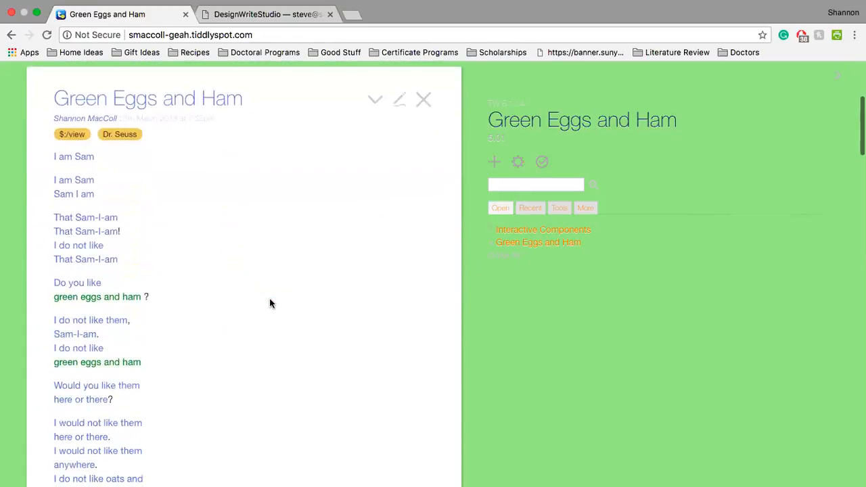
scroll(down, 3)
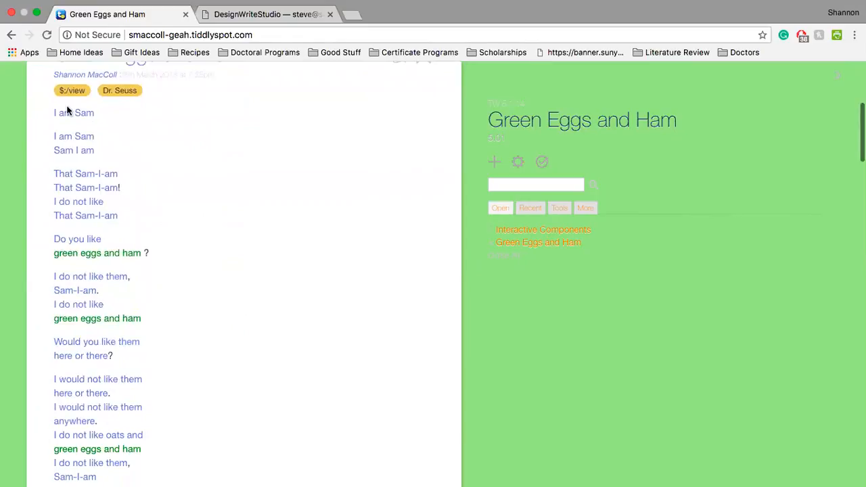
mouse_move(73, 114)
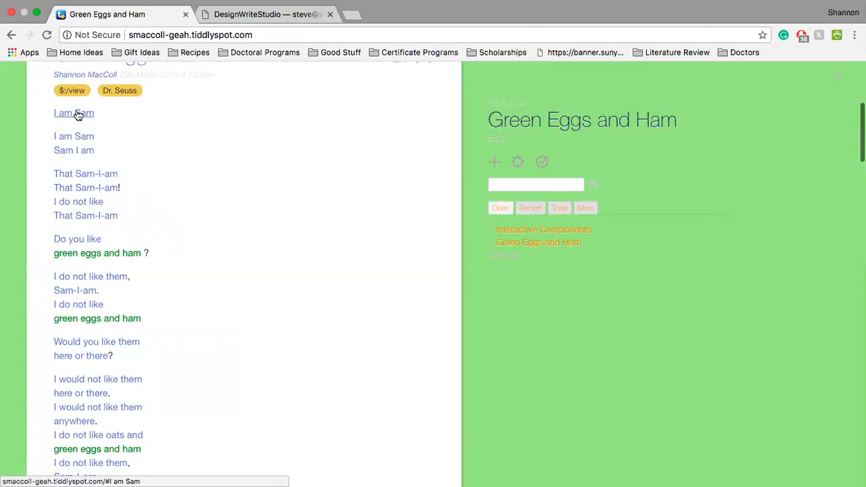
scroll(down, 3)
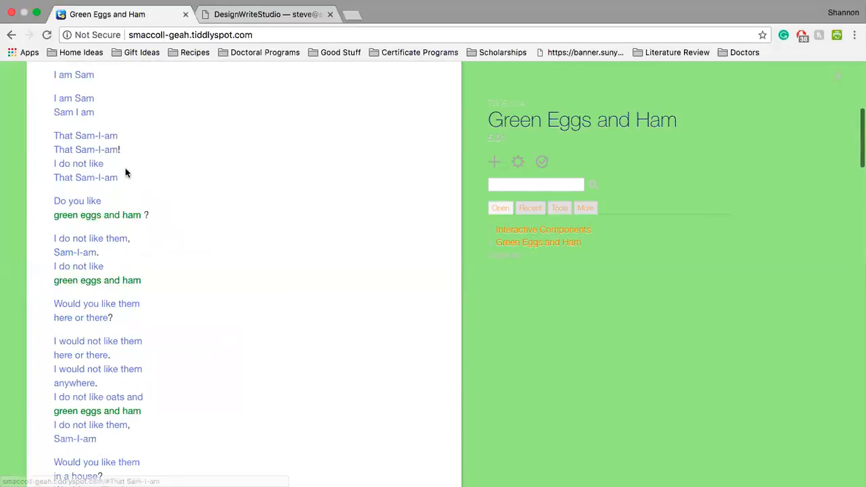
scroll(down, 3)
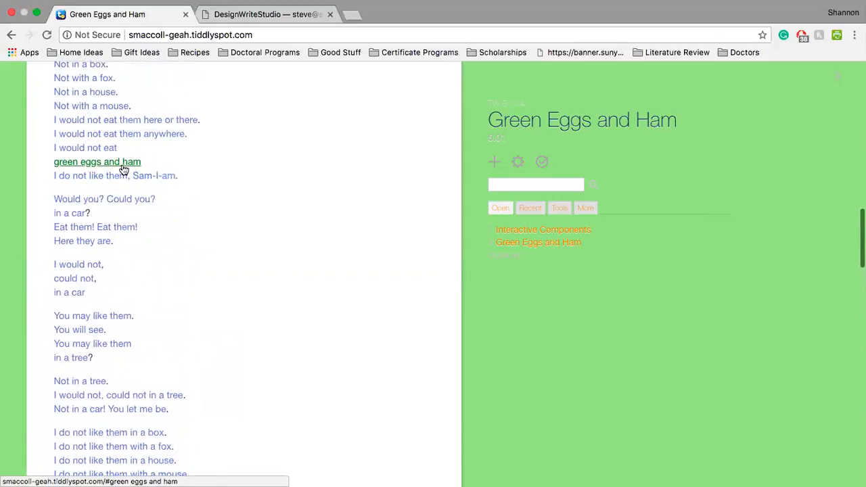
scroll(up, 3)
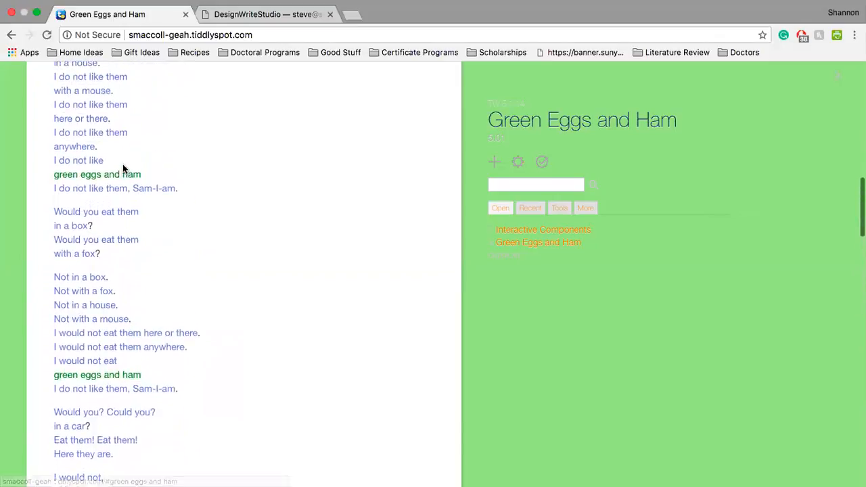
scroll(up, 3)
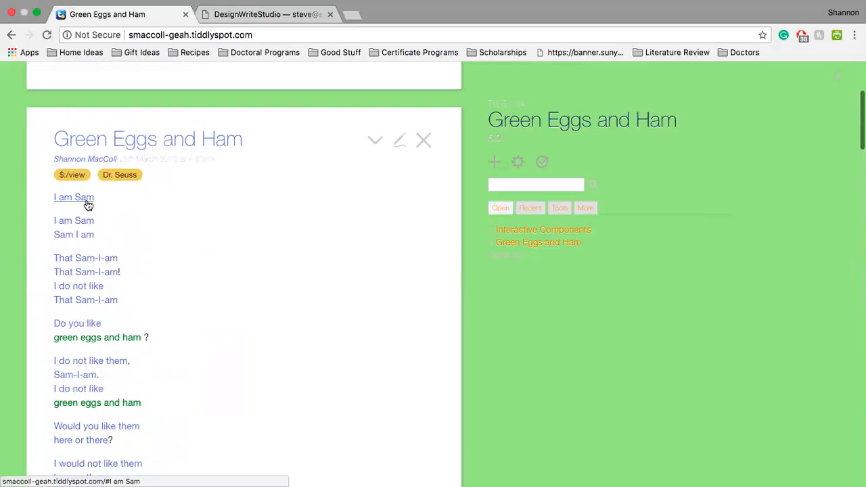
mouse_move(87, 201)
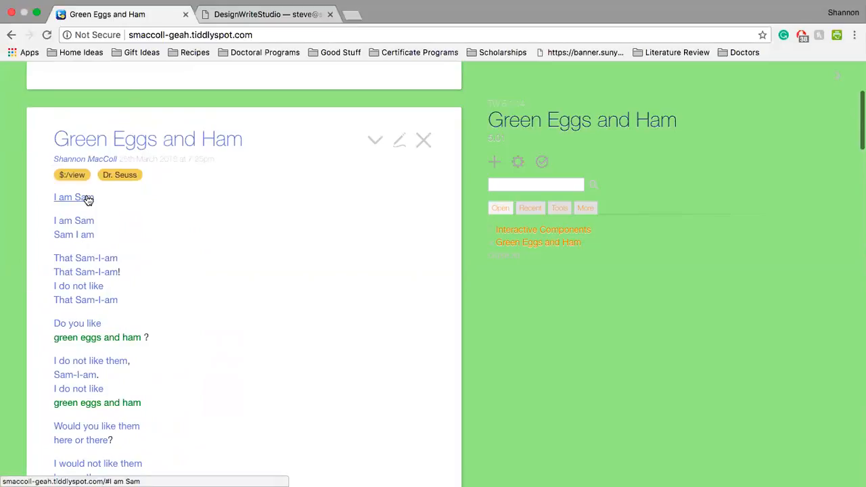
- Show the I am Sam tiddler and list the tiddlers tagged 'am' and 'Sam'
click(68, 198)
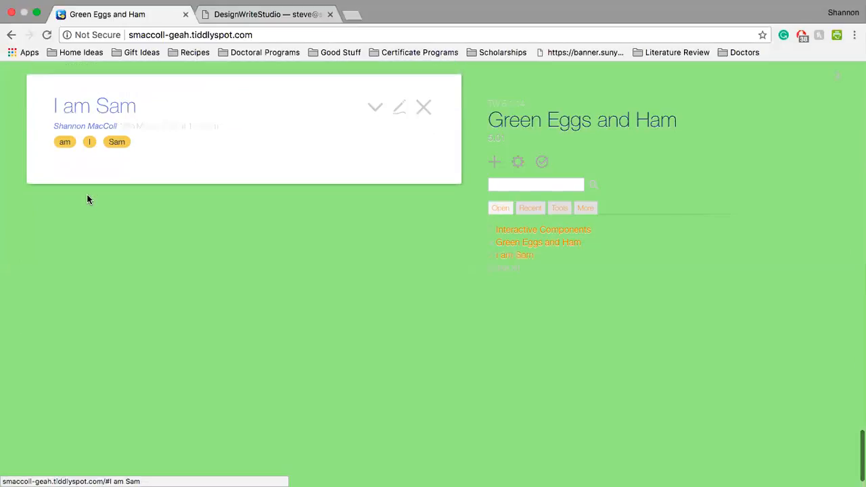
mouse_move(65, 142)
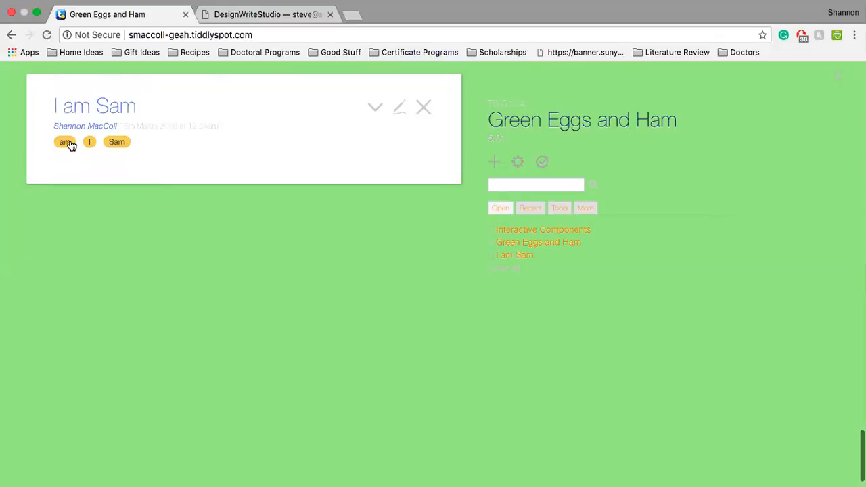
click(65, 142)
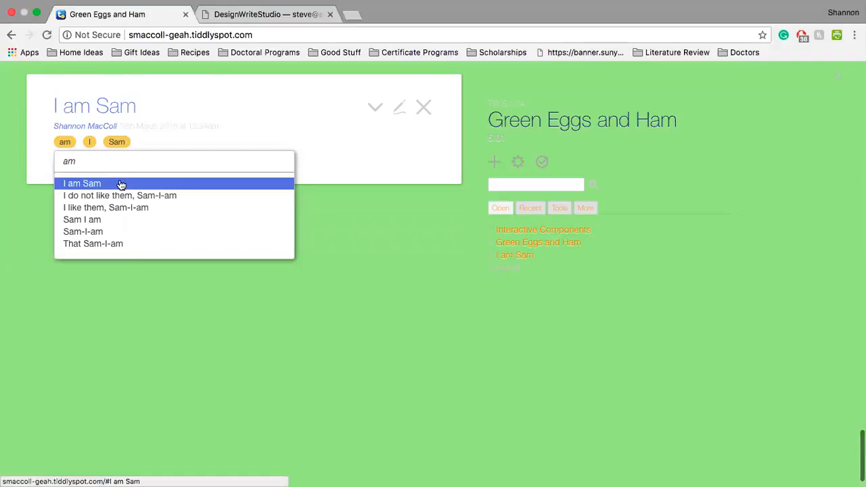
mouse_move(119, 195)
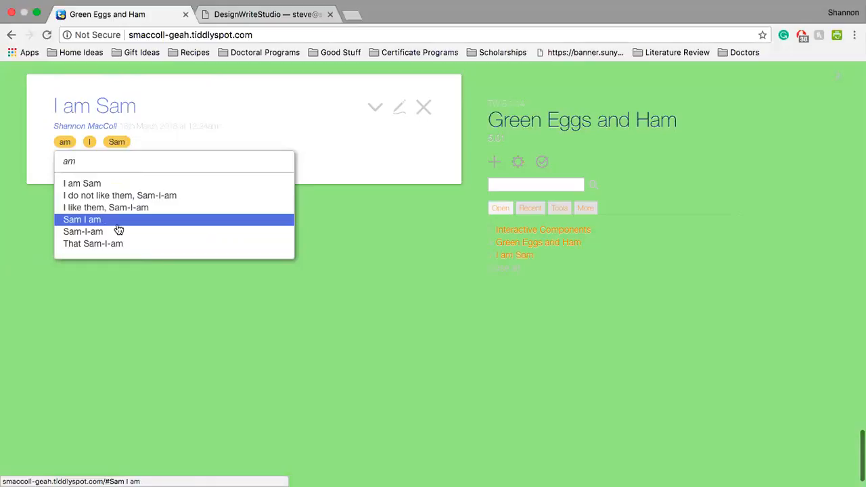
mouse_move(119, 231)
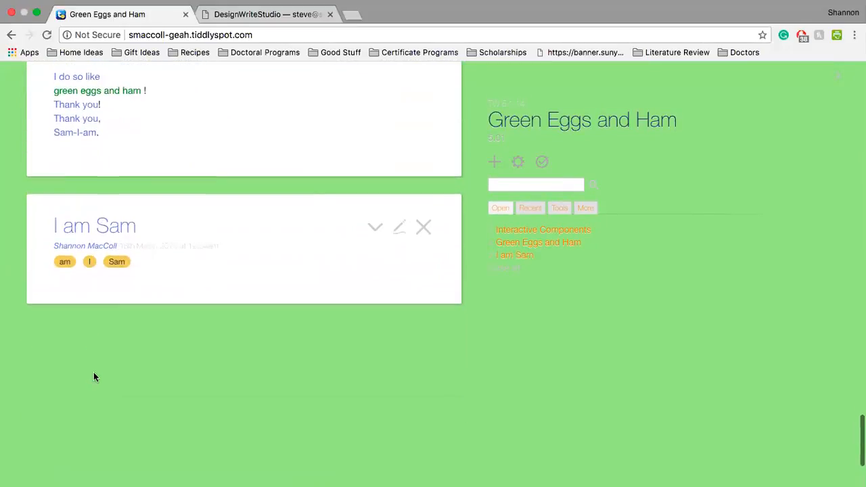
click(116, 263)
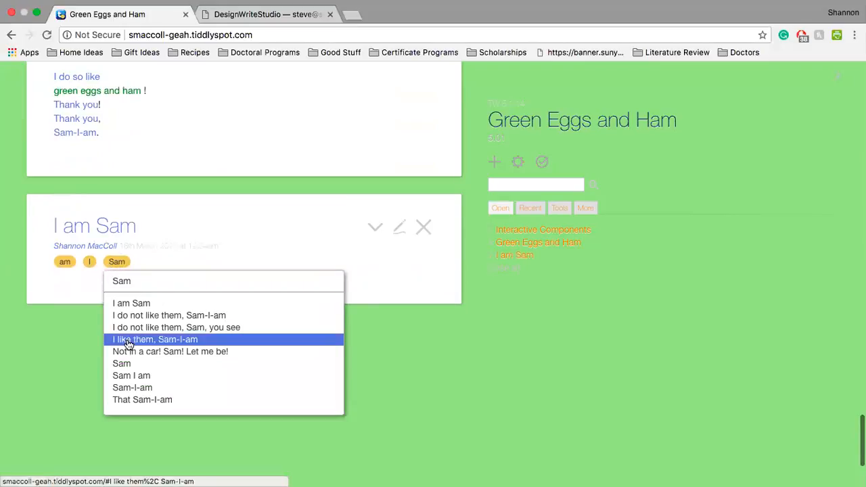
mouse_move(227, 243)
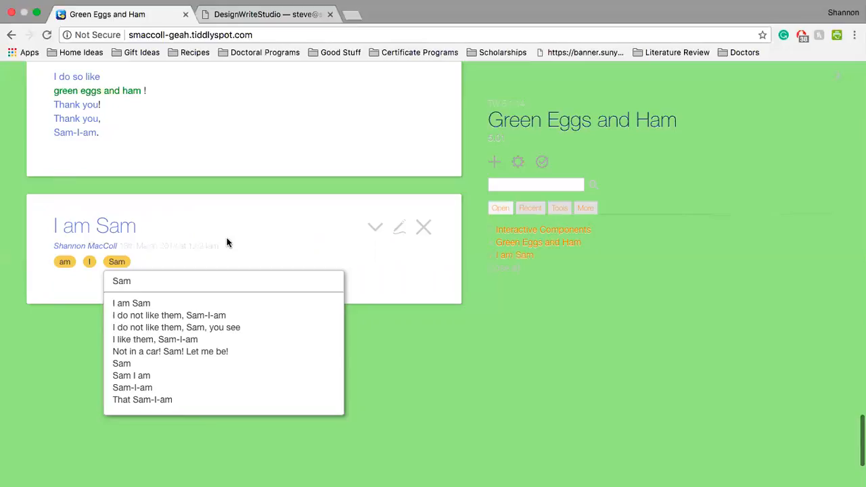
mouse_move(116, 262)
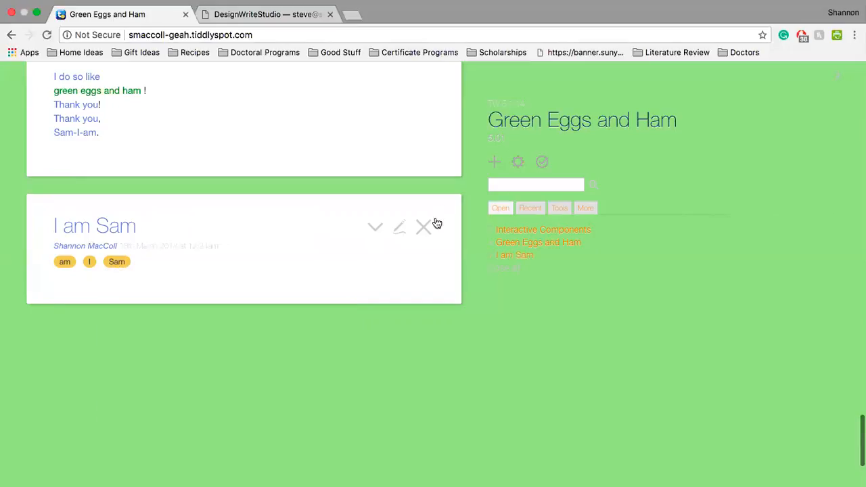
click(539, 242)
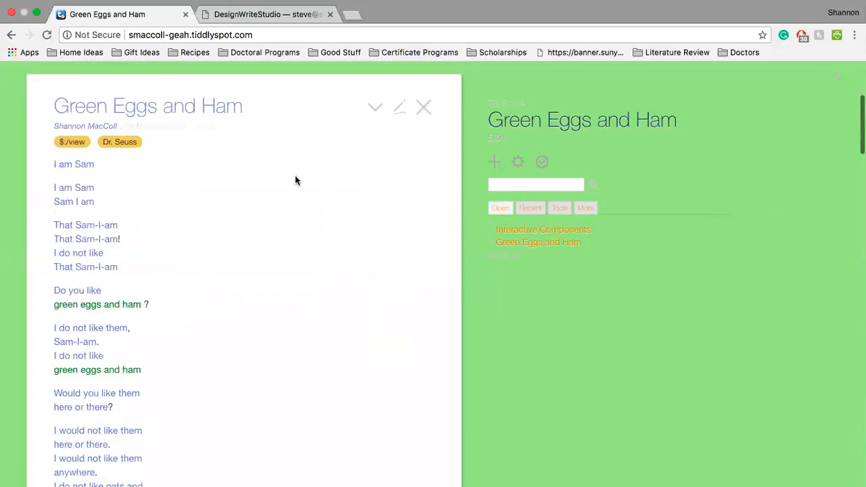
click(542, 230)
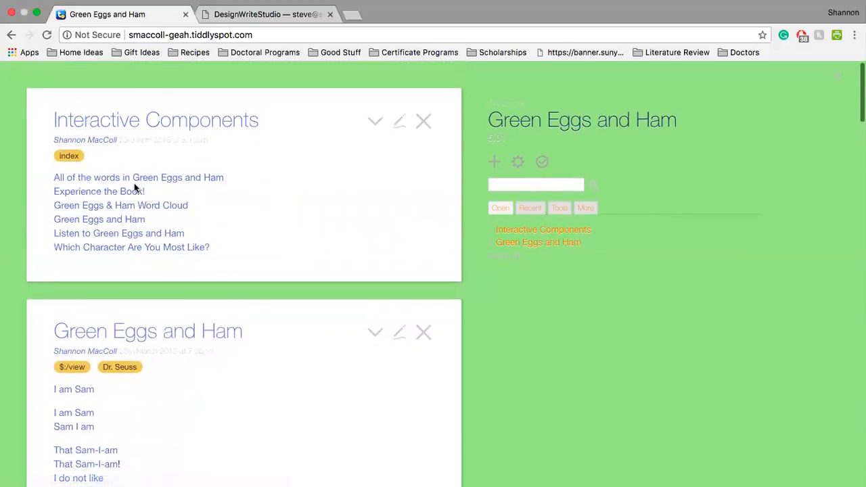
mouse_move(120, 209)
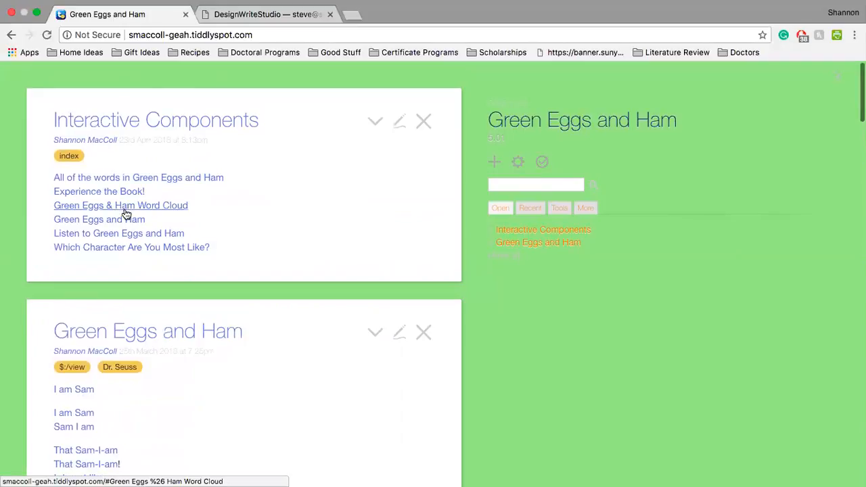
mouse_move(115, 200)
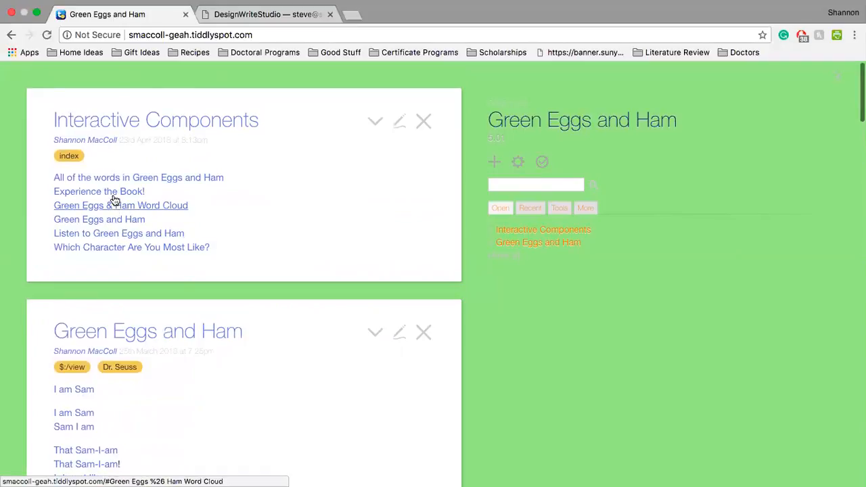
- Show the Experience the Book! tiddler at its first page and save the wiki
click(99, 191)
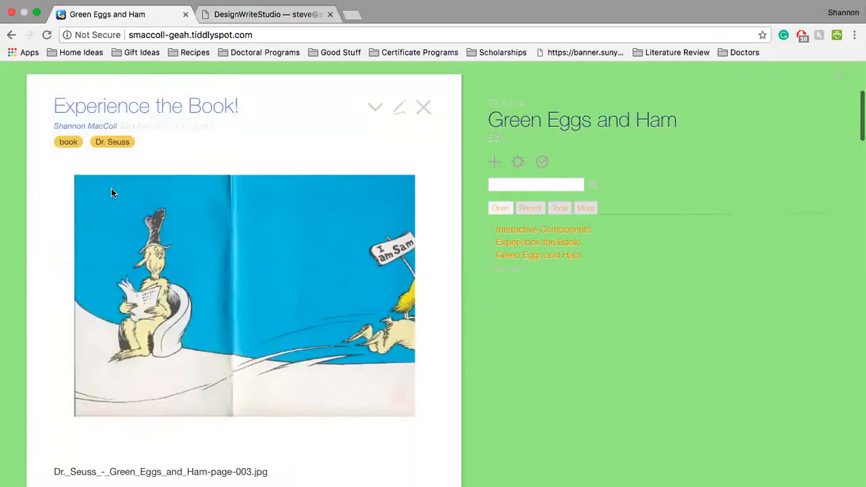
scroll(down, 3)
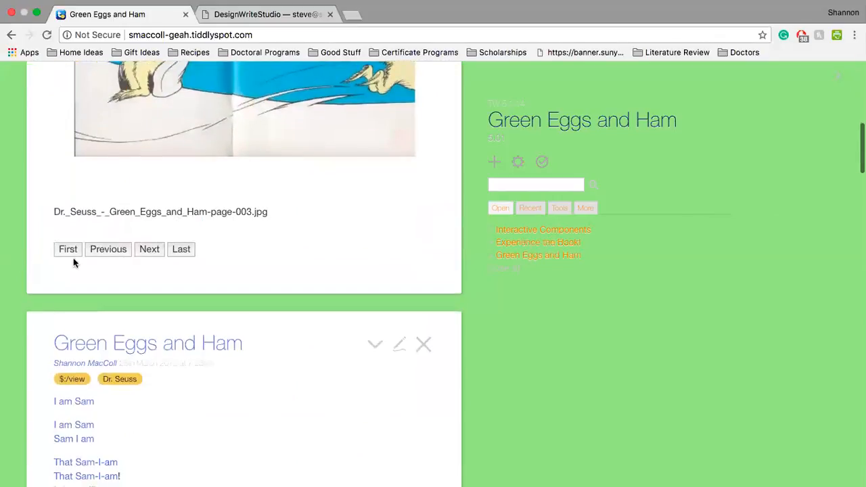
click(67, 249)
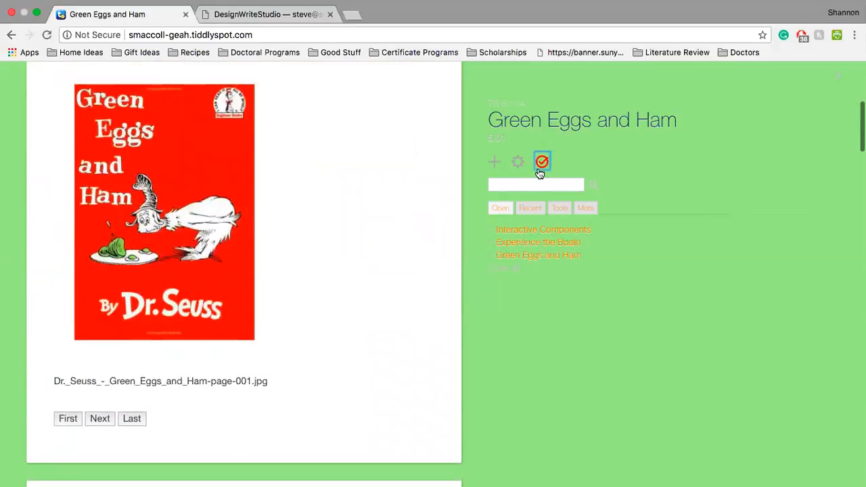
click(541, 162)
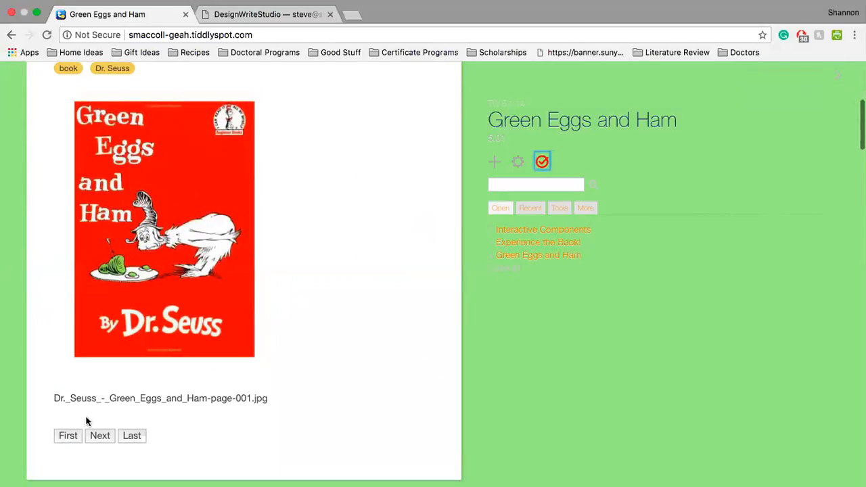
mouse_move(35, 479)
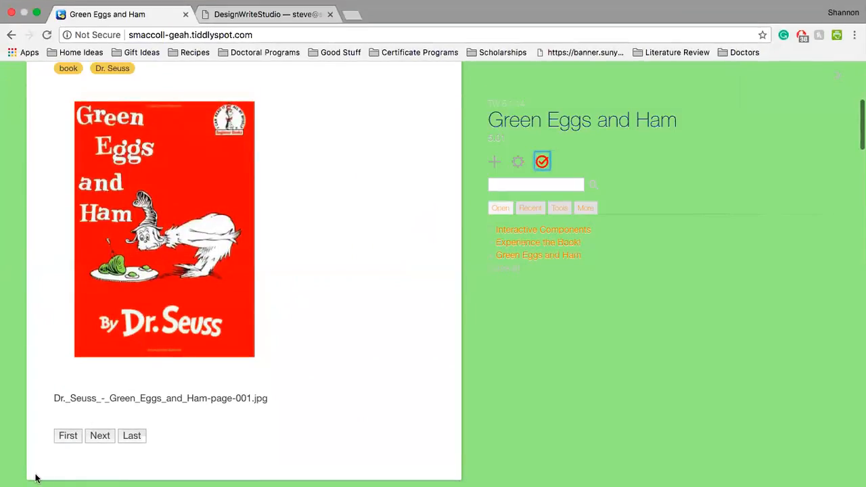
mouse_move(387, 130)
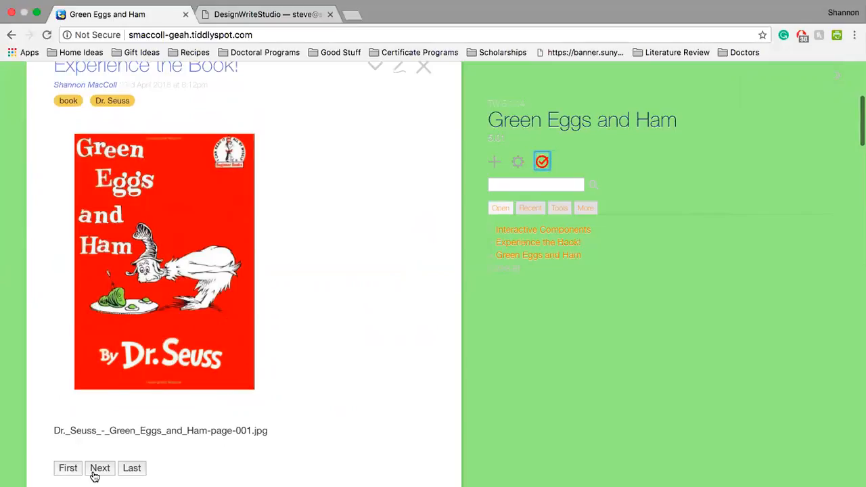
- Flip forward through the picture-book pages, stepping back once, until the cover returns
click(100, 468)
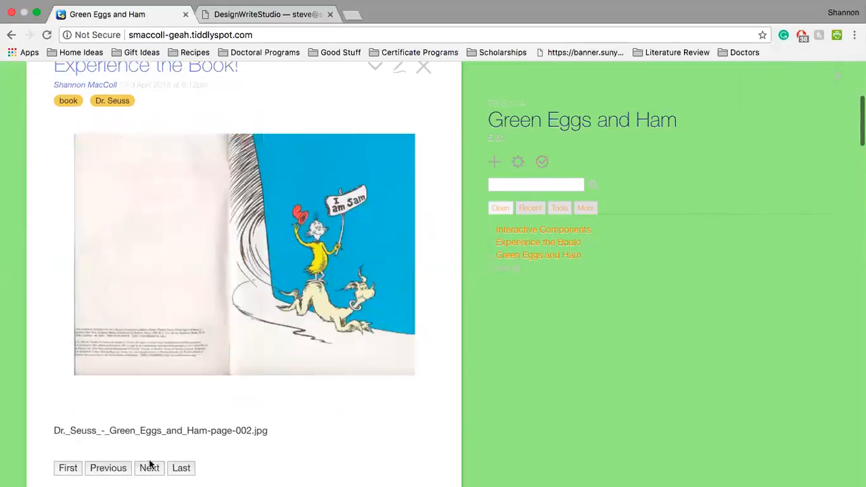
click(149, 468)
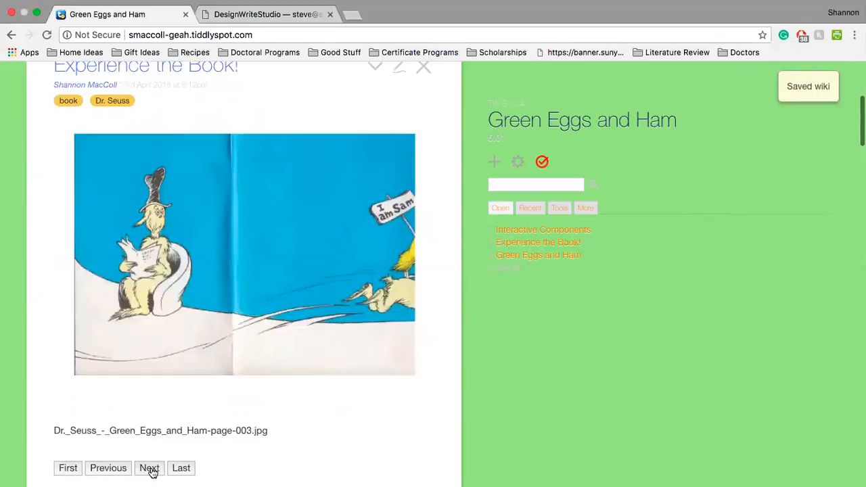
click(149, 468)
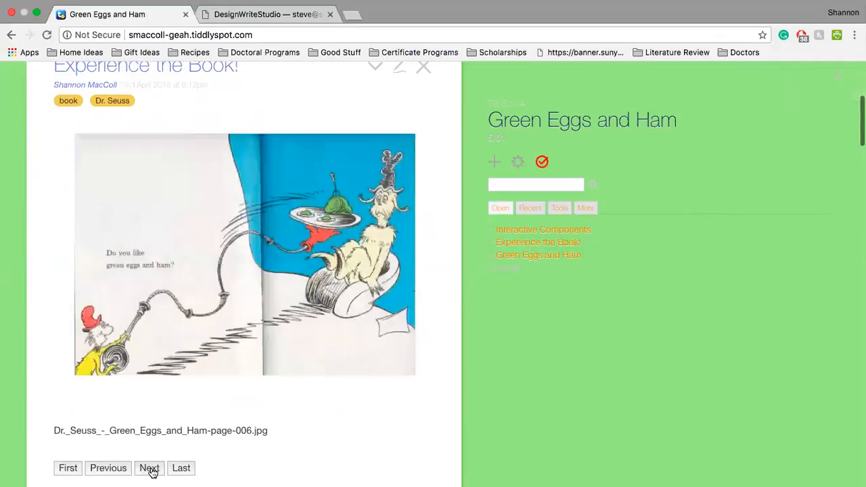
click(149, 468)
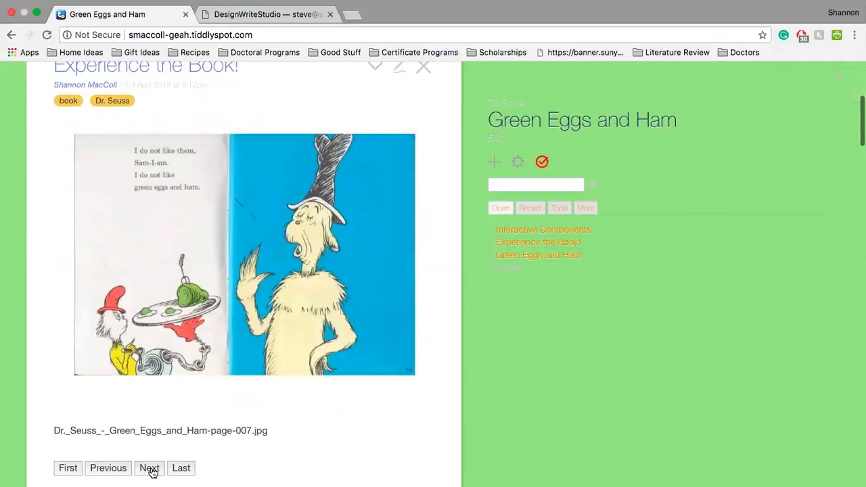
click(149, 468)
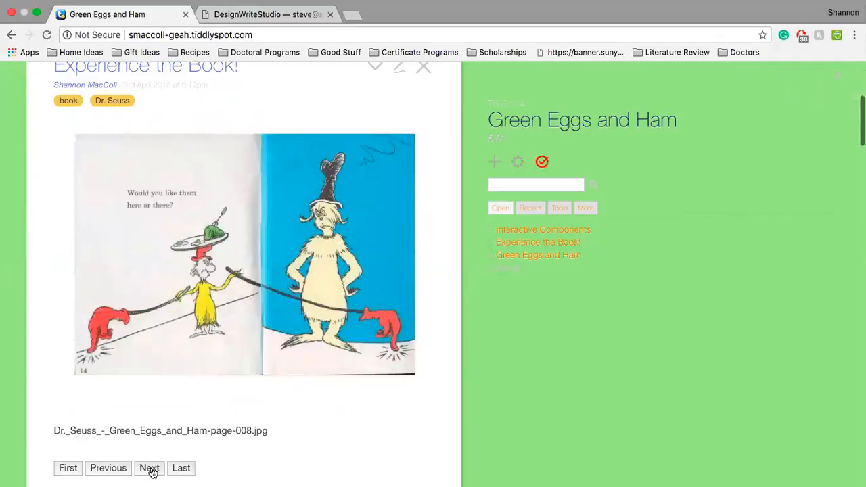
click(149, 468)
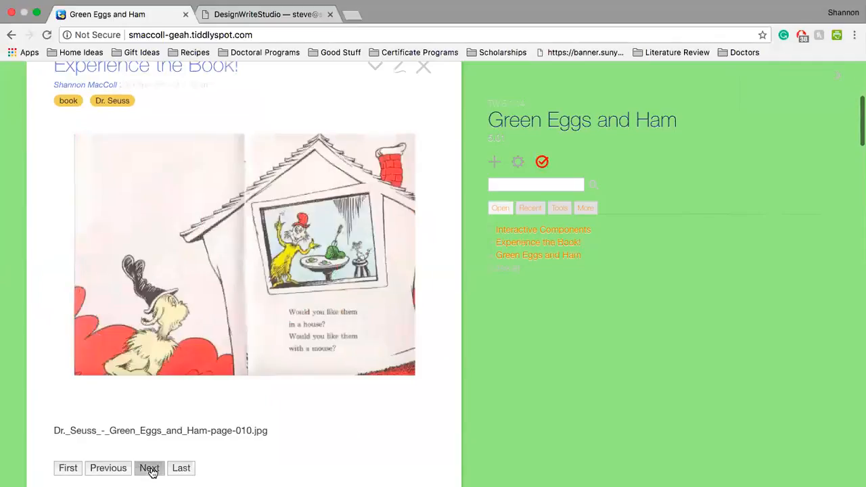
click(149, 468)
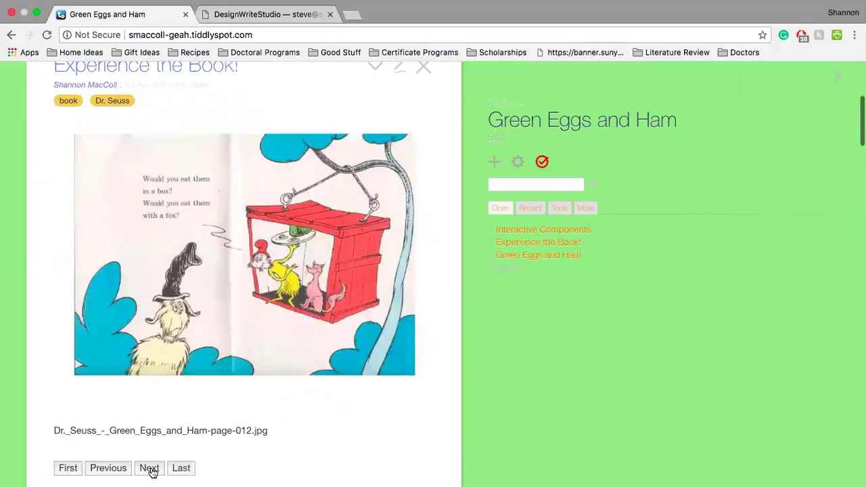
click(149, 468)
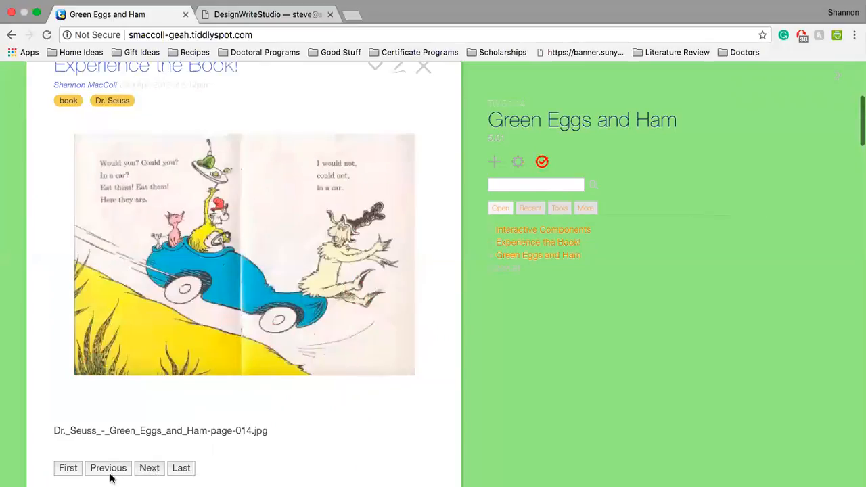
click(108, 468)
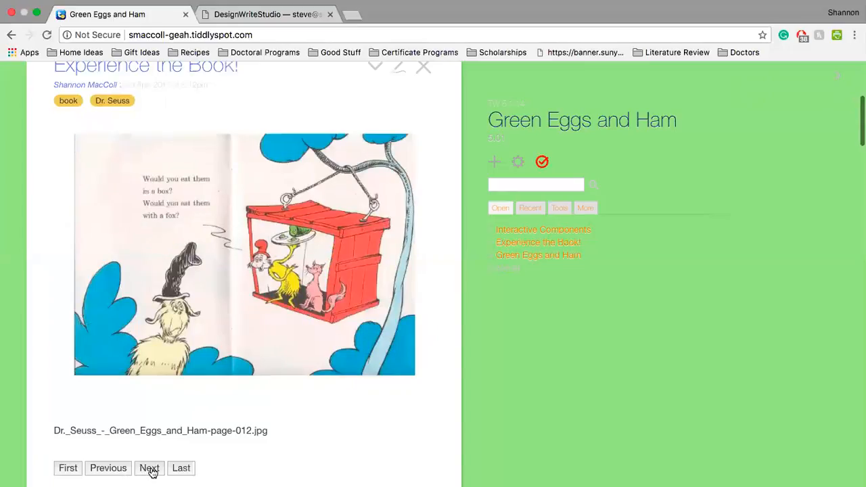
click(149, 468)
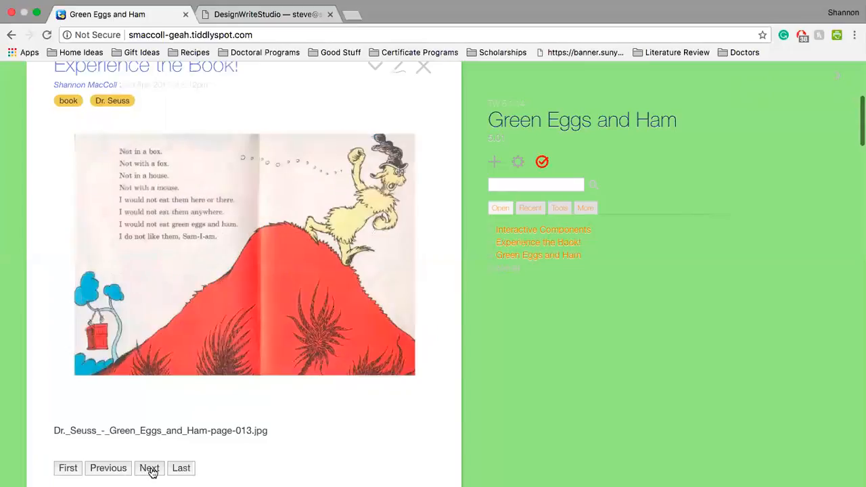
click(149, 468)
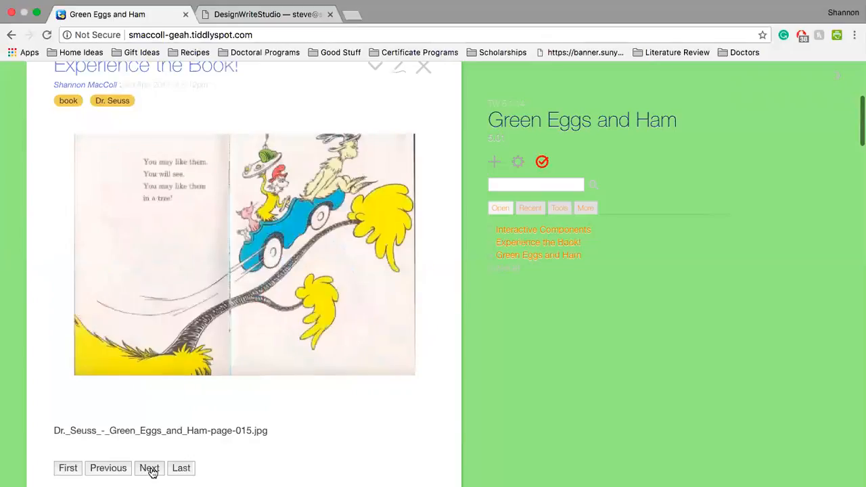
click(149, 468)
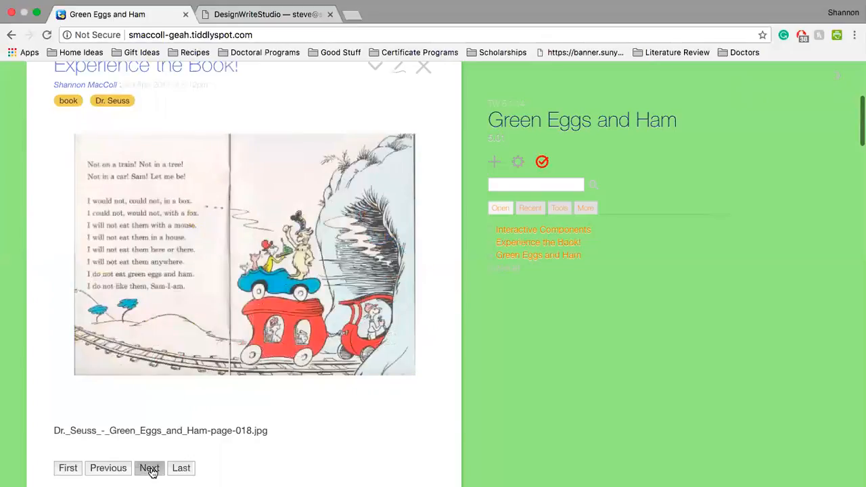
click(149, 468)
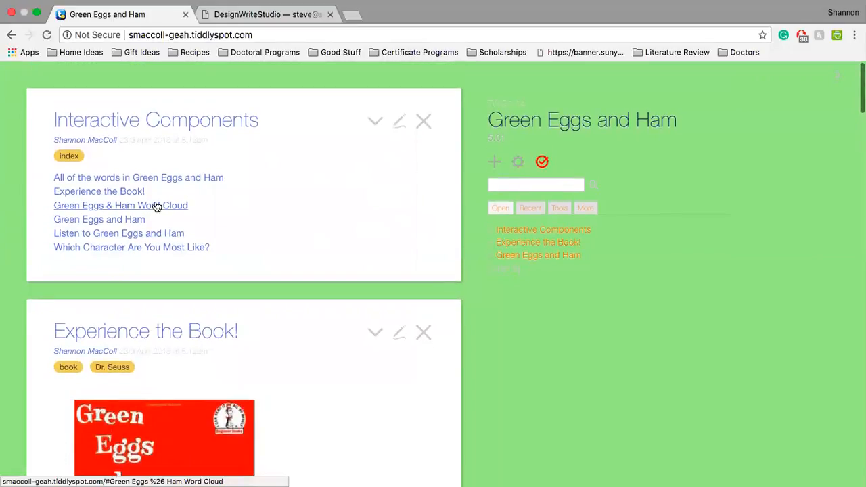
mouse_move(132, 246)
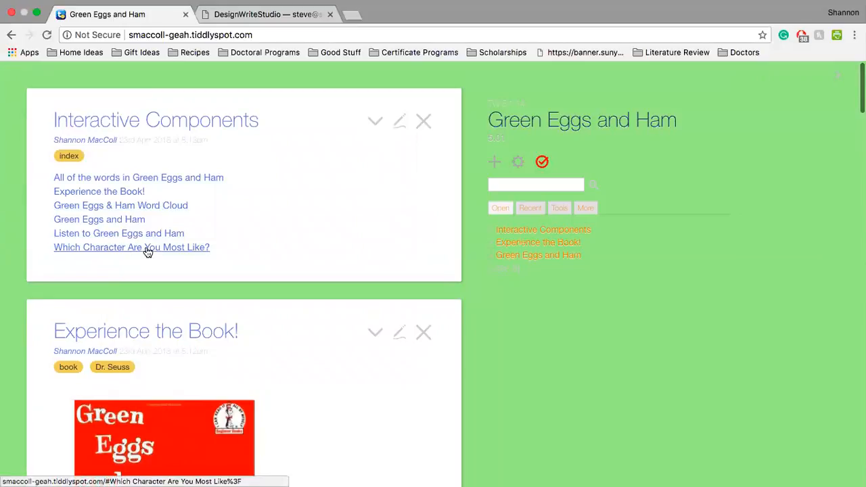
click(131, 246)
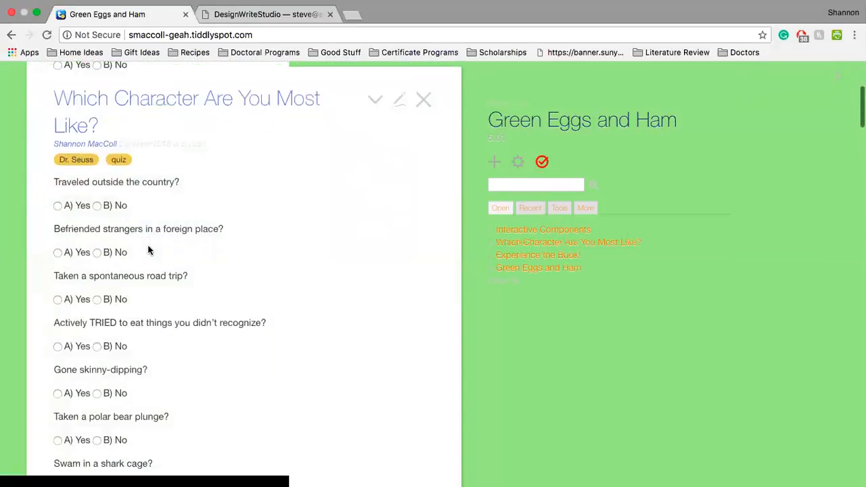
scroll(down, 3)
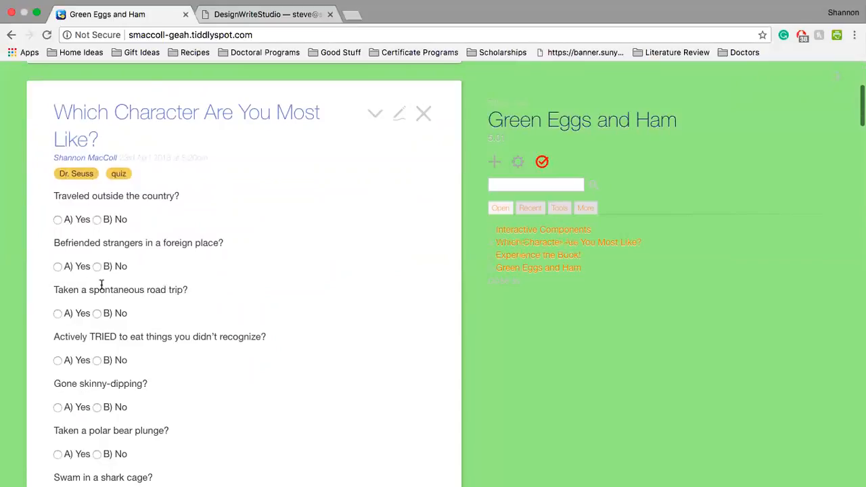
click(57, 219)
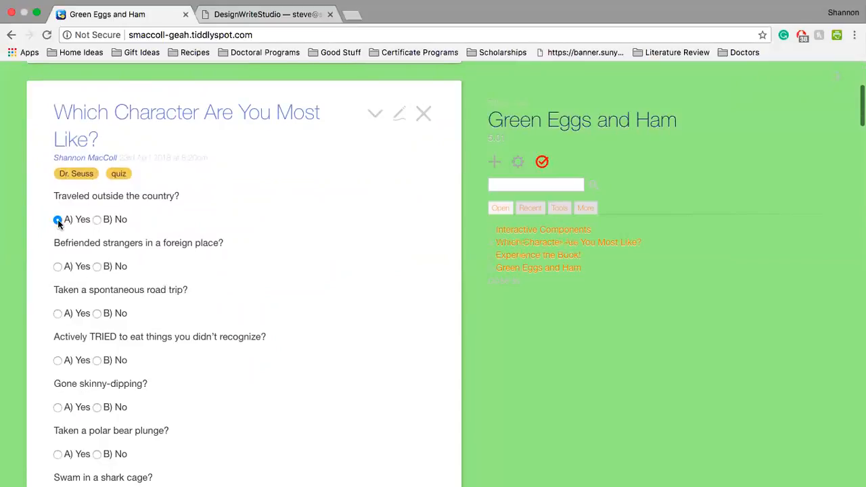
scroll(down, 3)
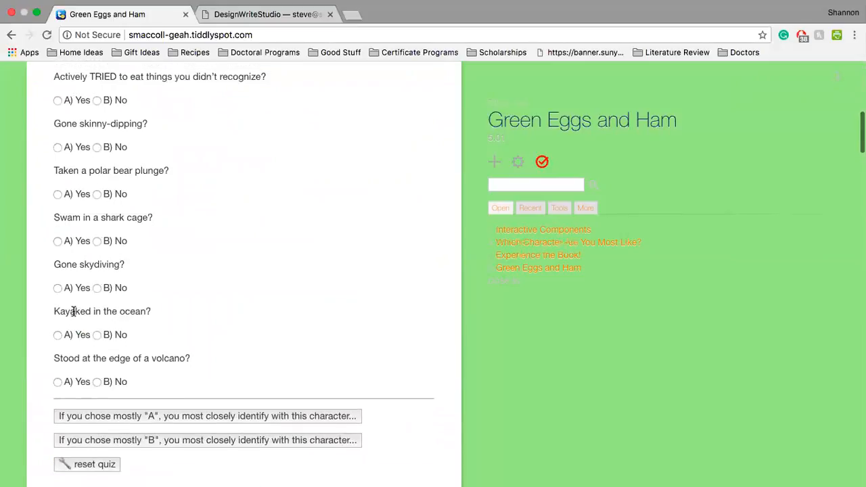
scroll(up, 3)
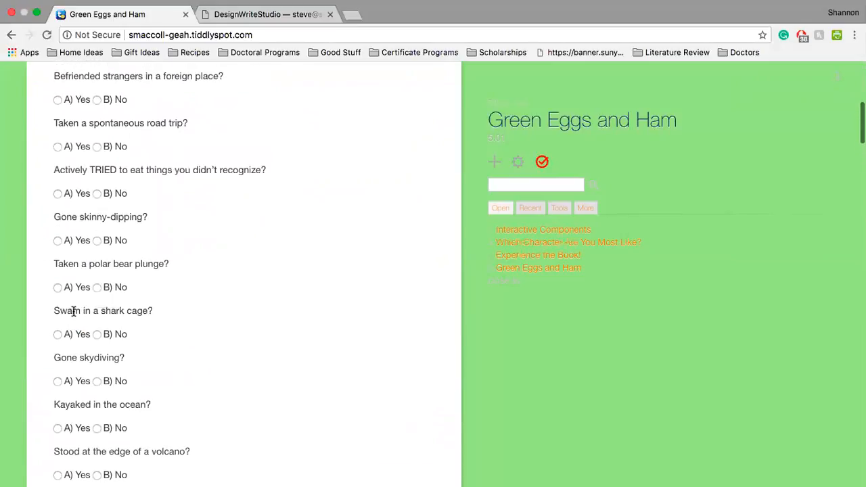
scroll(up, 3)
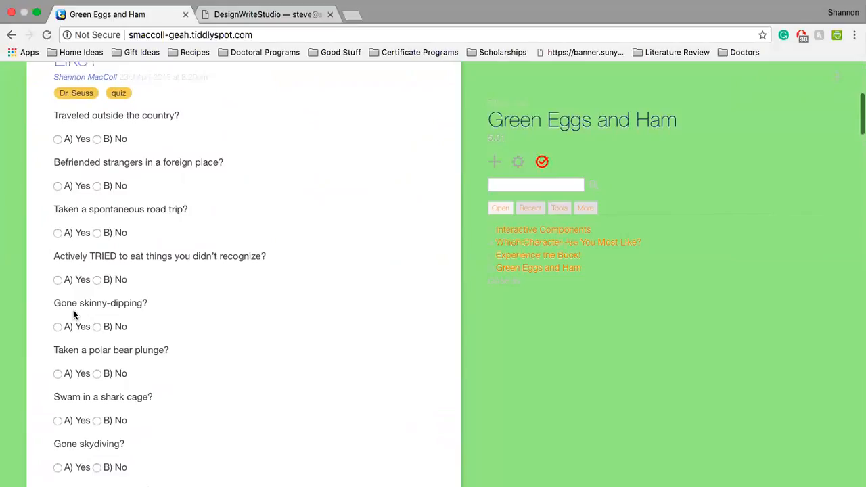
mouse_move(277, 291)
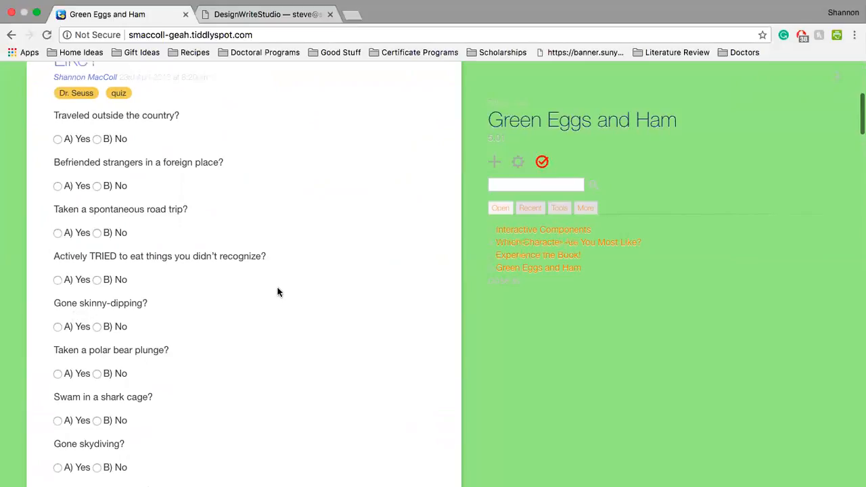
scroll(down, 3)
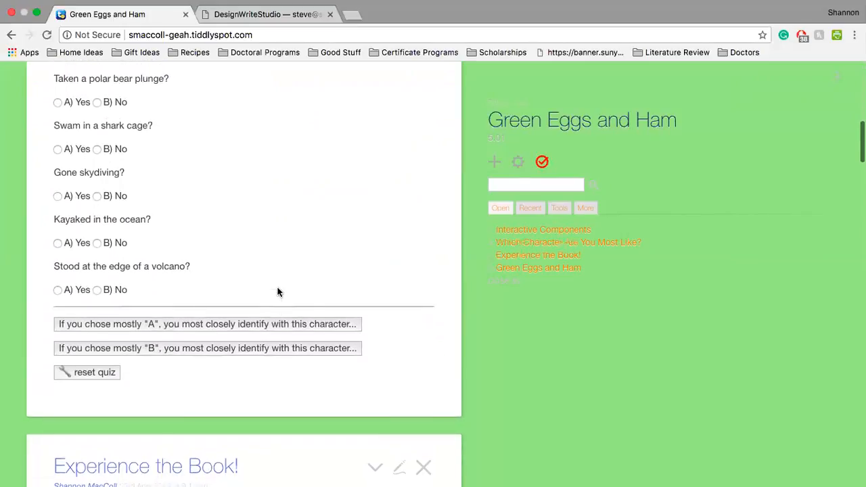
scroll(up, 3)
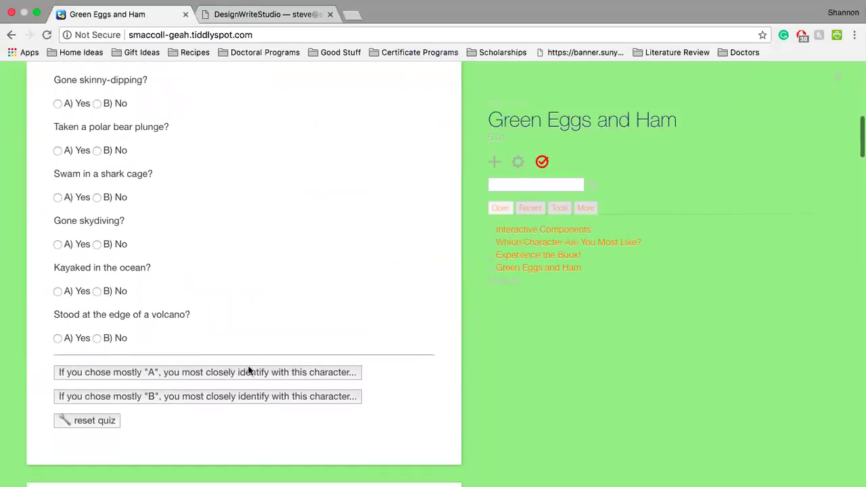
mouse_move(256, 376)
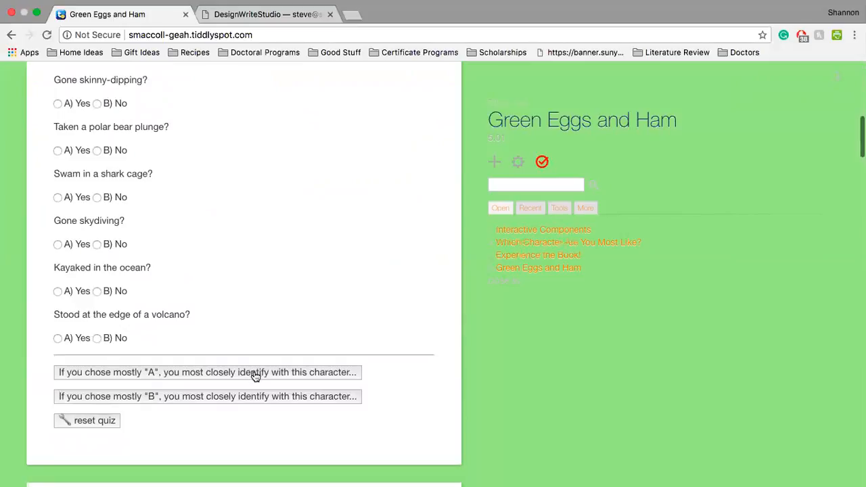
scroll(down, 3)
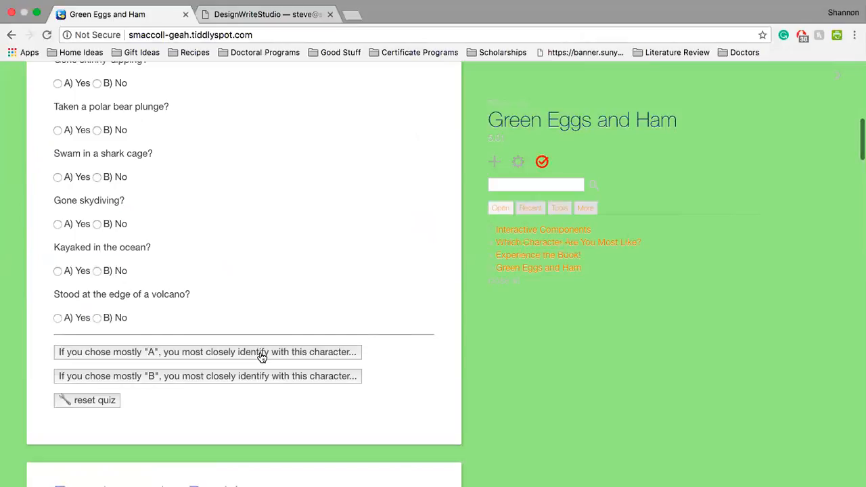
- Reveal the Sam-I-Am character card for mostly A answers, read it, then close it
click(207, 351)
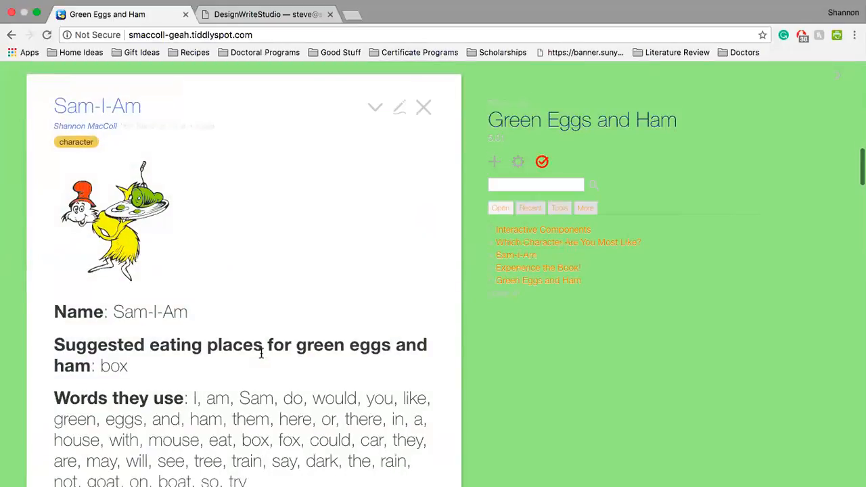
scroll(down, 3)
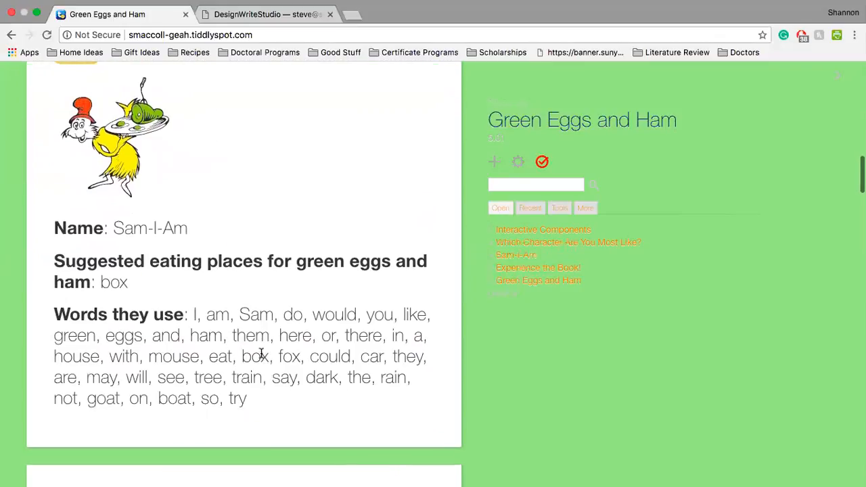
mouse_move(100, 156)
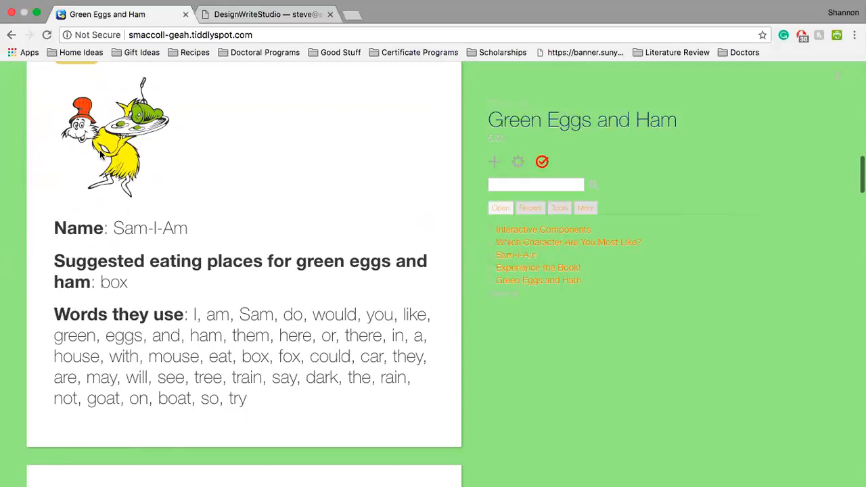
scroll(up, 3)
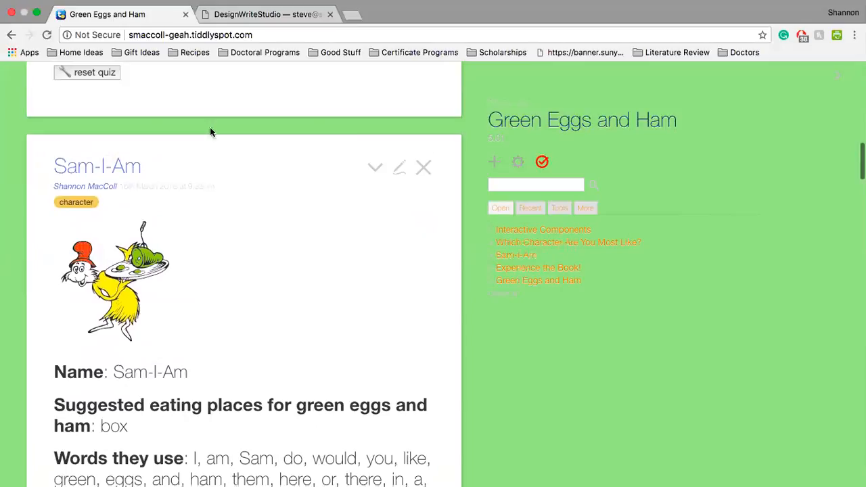
click(568, 240)
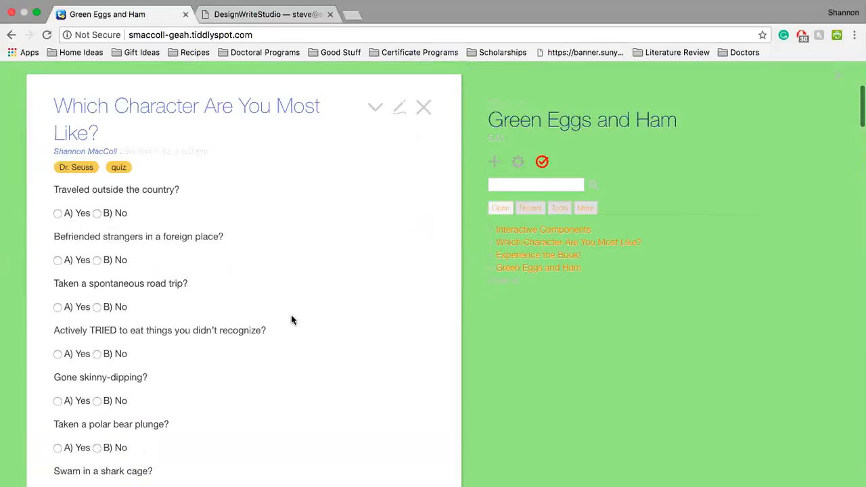
scroll(down, 3)
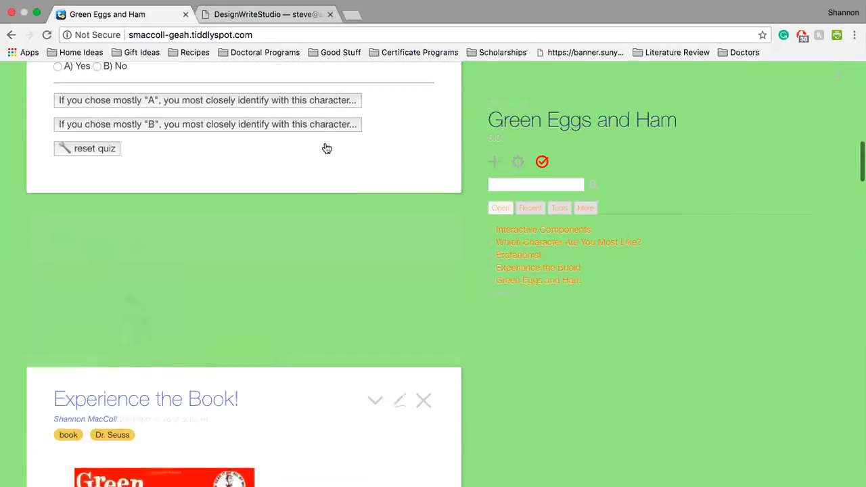
- Read down the Protagonist card for mostly B answers and close the character quiz
scroll(down, 3)
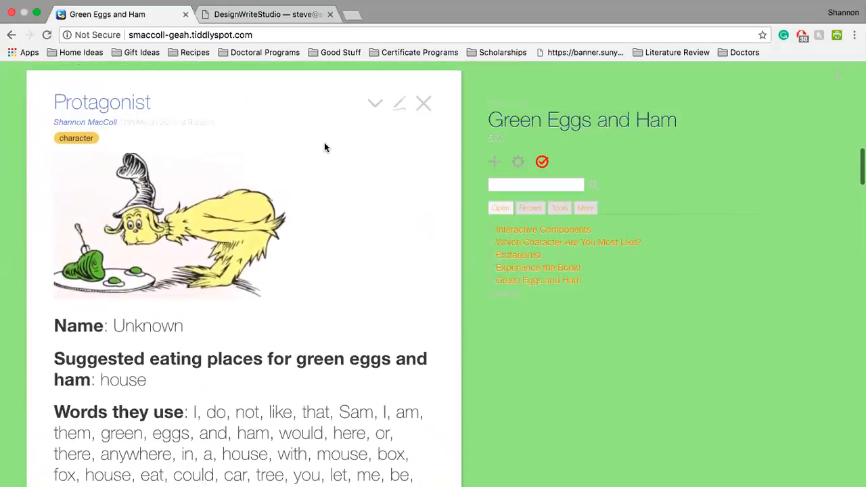
scroll(down, 3)
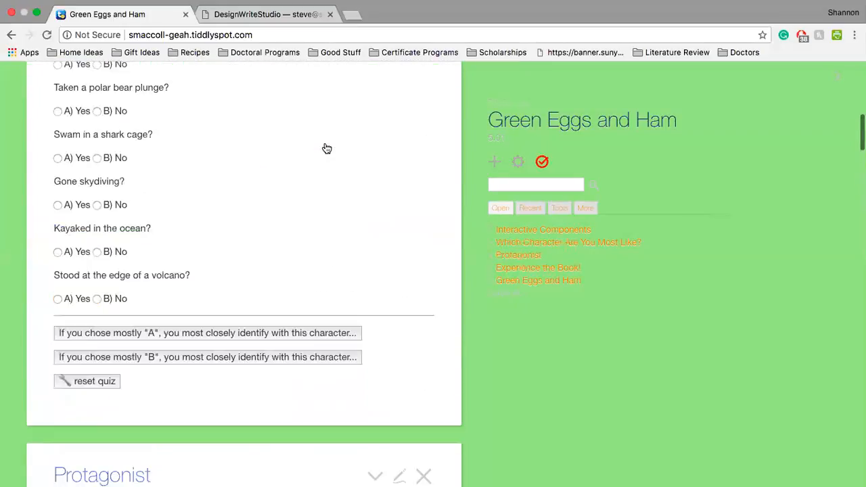
scroll(down, 3)
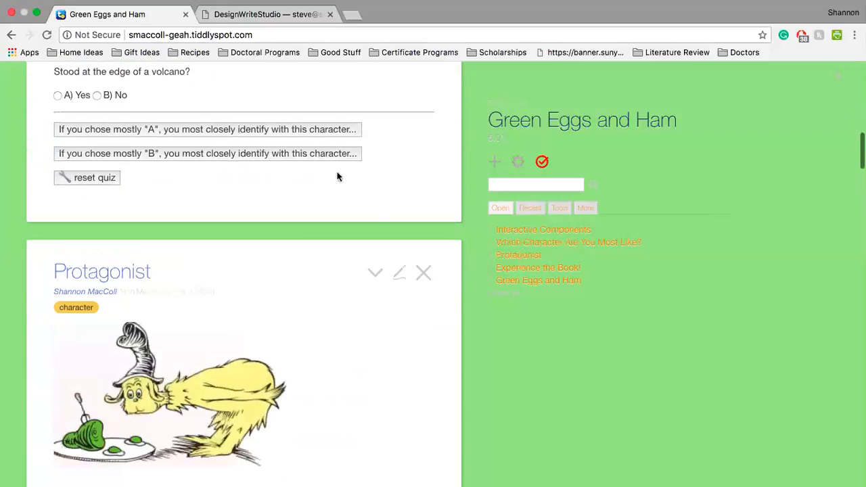
scroll(down, 3)
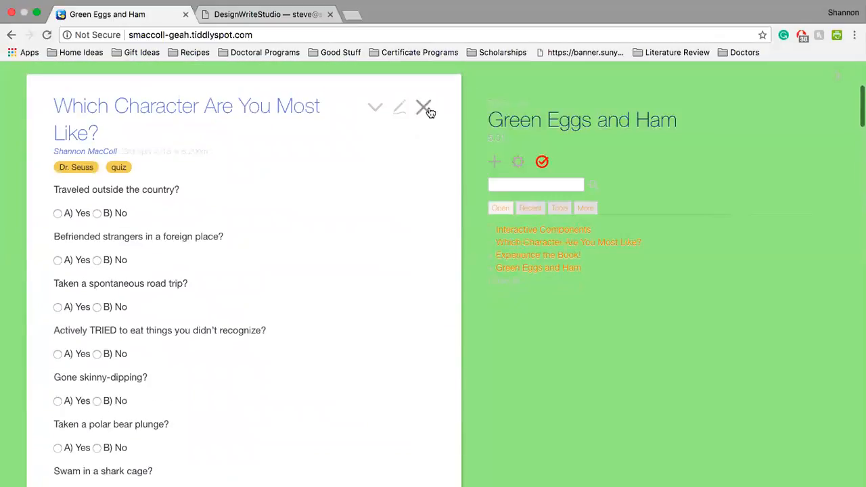
click(425, 107)
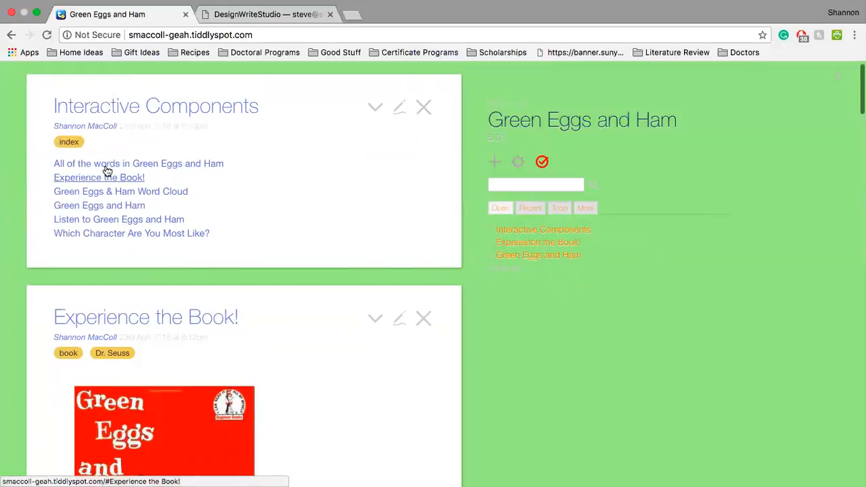
mouse_move(132, 188)
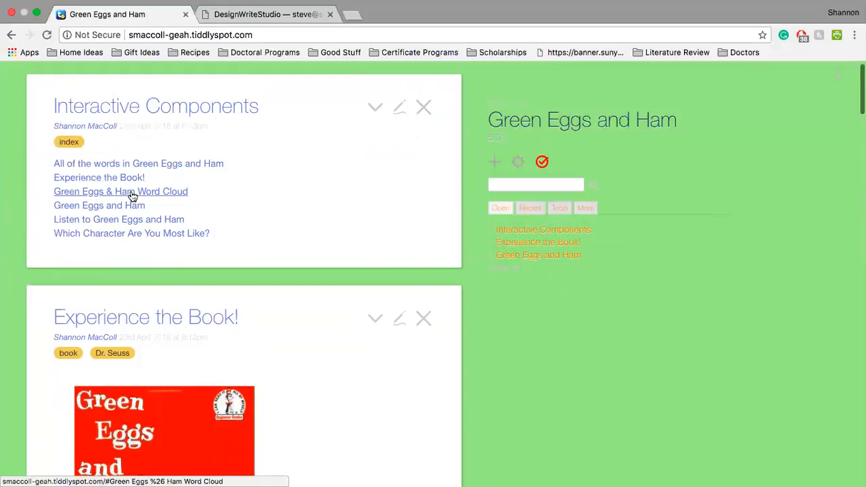
- Scroll down through the Green Eggs & Ham Word Cloud tiddler and its explanation
scroll(down, 3)
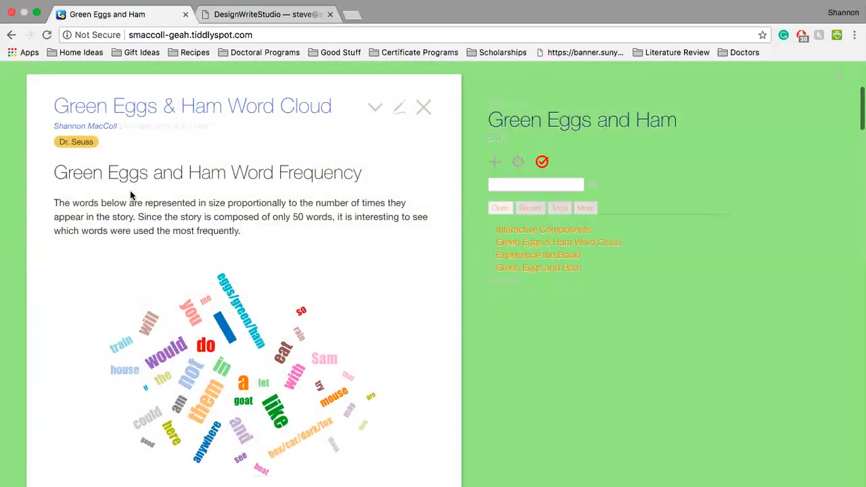
scroll(down, 3)
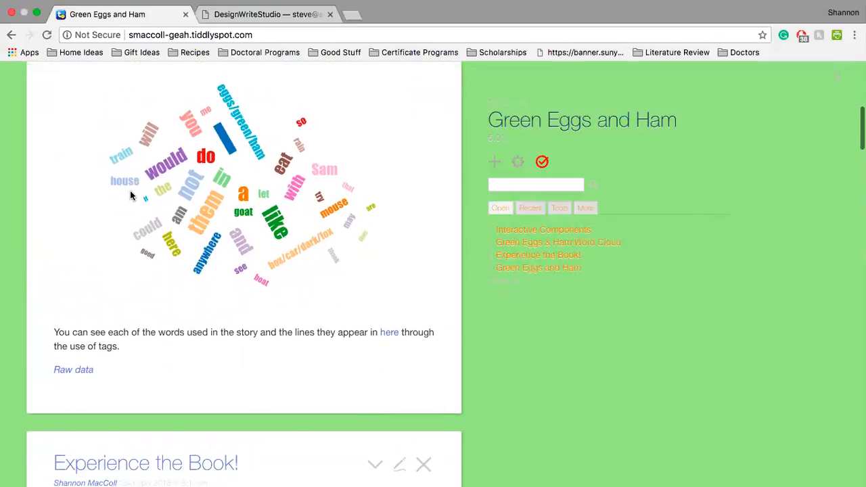
scroll(down, 3)
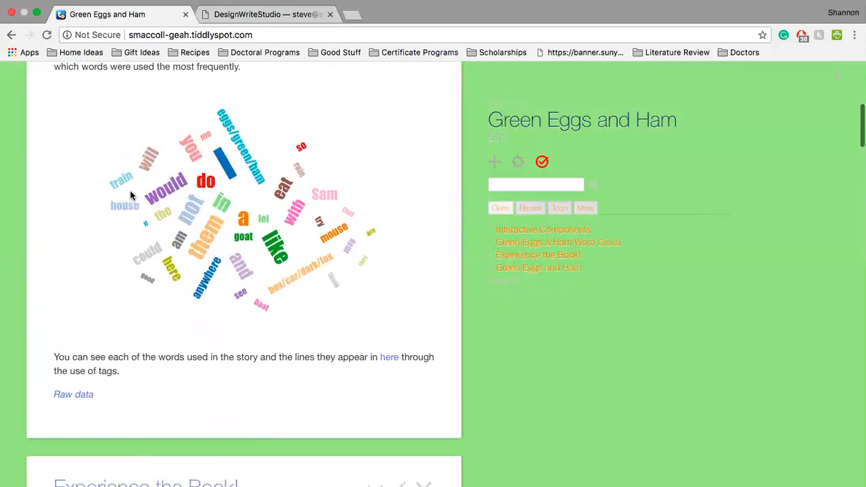
click(73, 393)
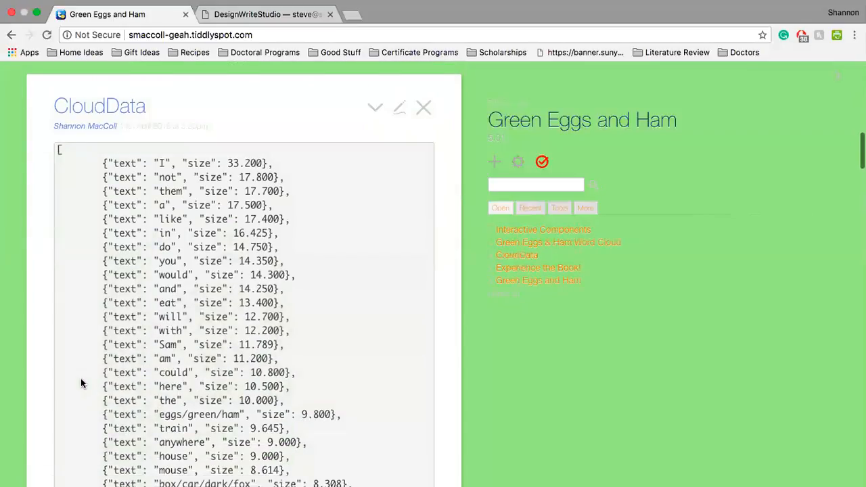
scroll(down, 3)
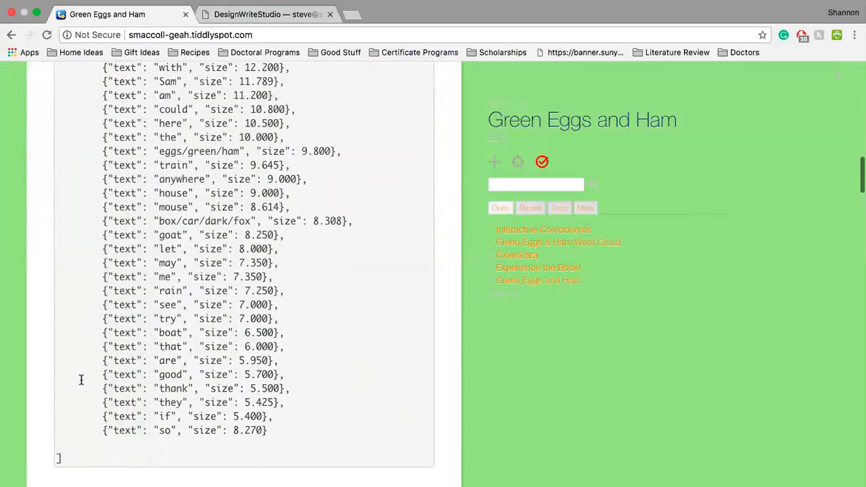
scroll(up, 3)
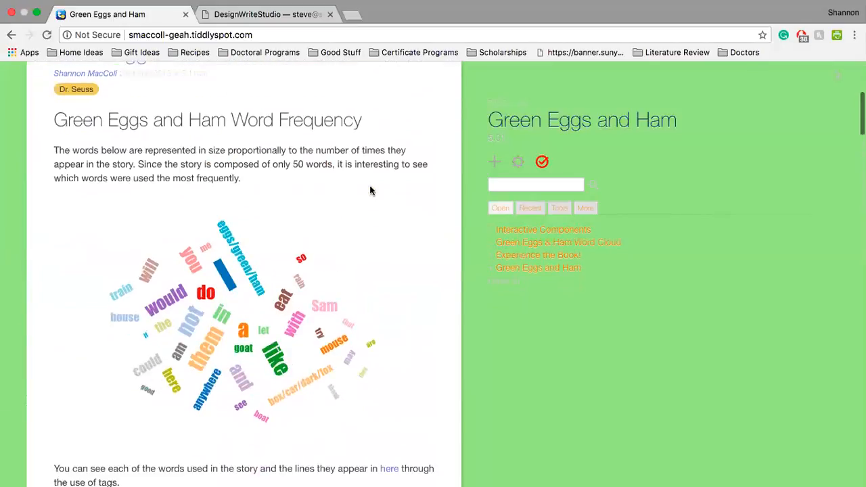
scroll(down, 3)
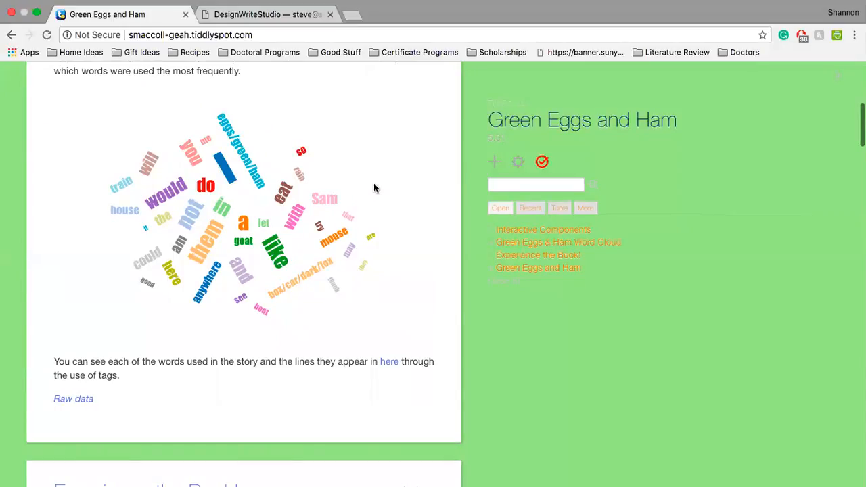
mouse_move(389, 367)
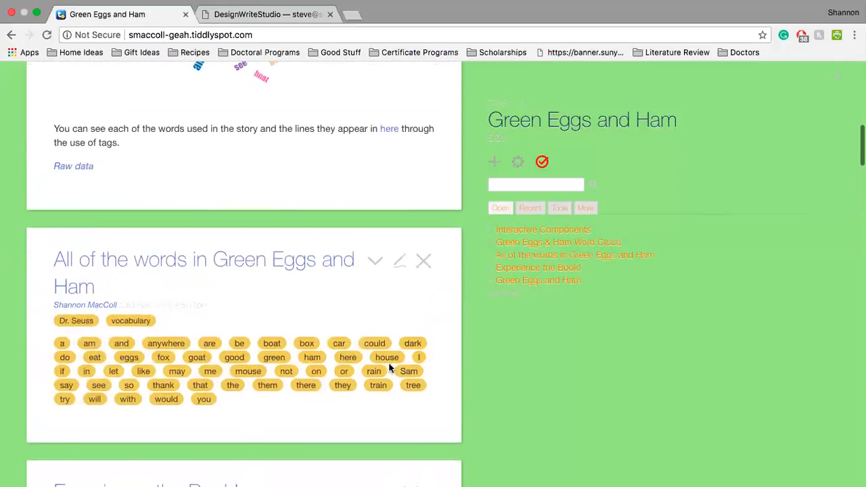
scroll(up, 3)
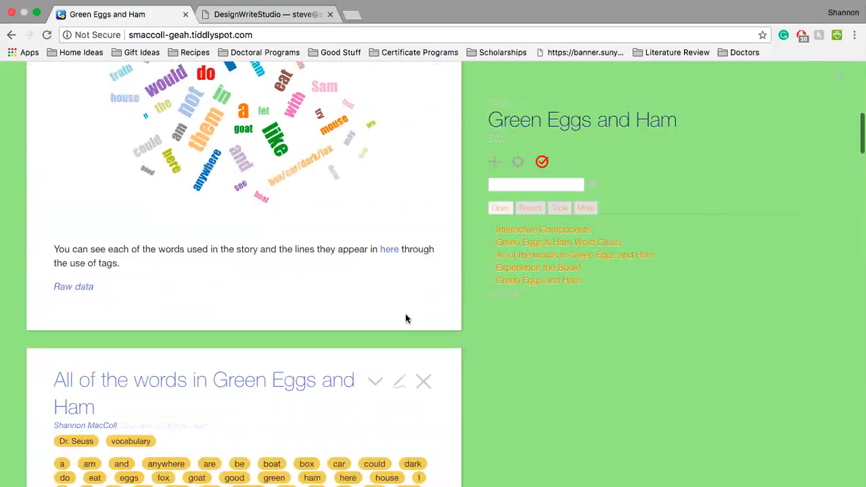
scroll(down, 3)
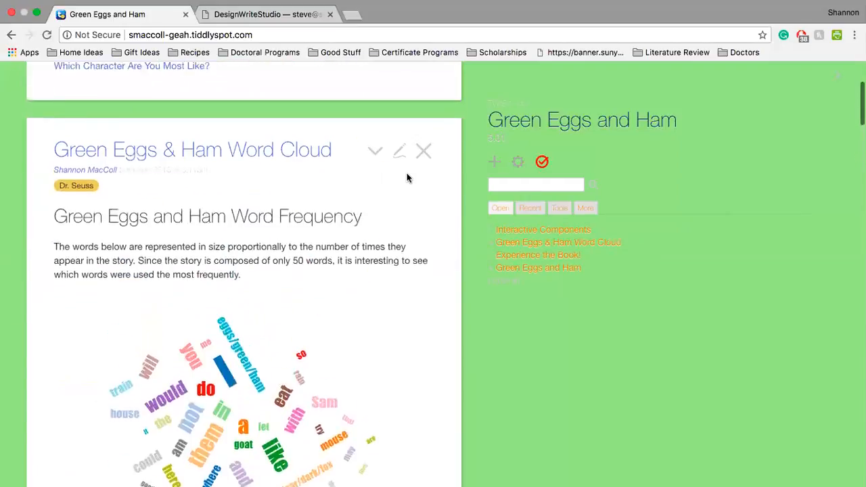
scroll(up, 3)
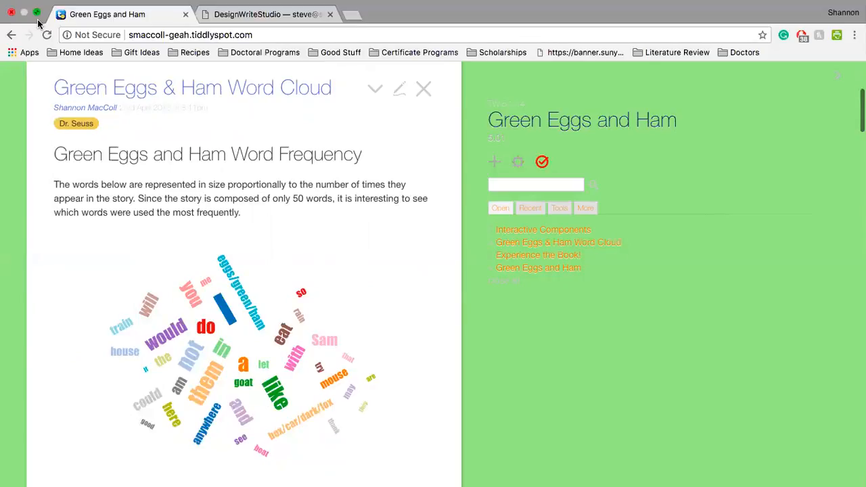
mouse_move(216, 42)
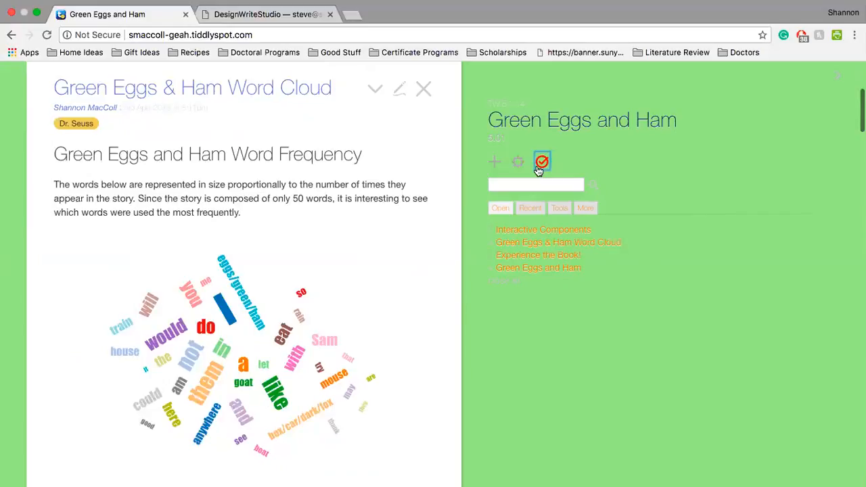
- Save the wiki's unsaved changes and return to the Interactive Components tiddler at the top
click(541, 163)
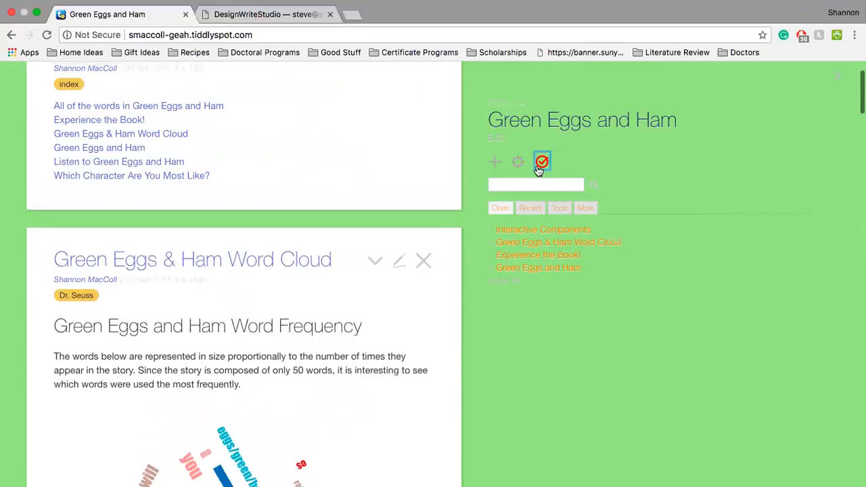
mouse_move(38, 21)
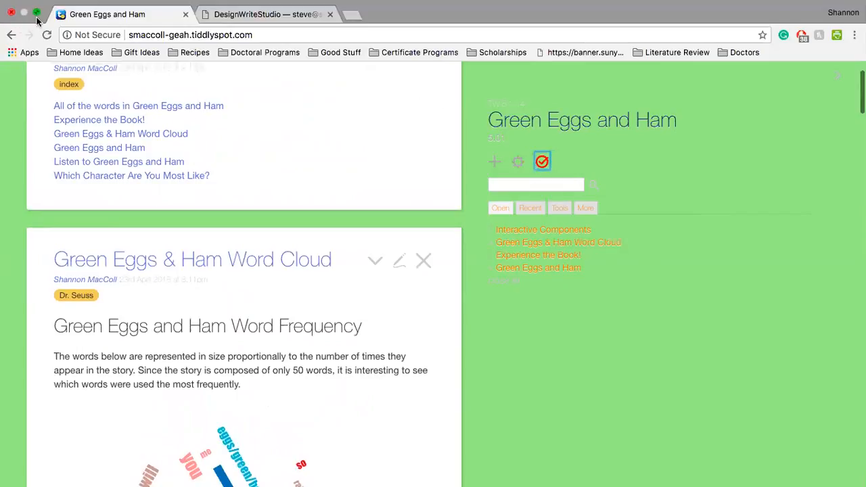
mouse_move(754, 130)
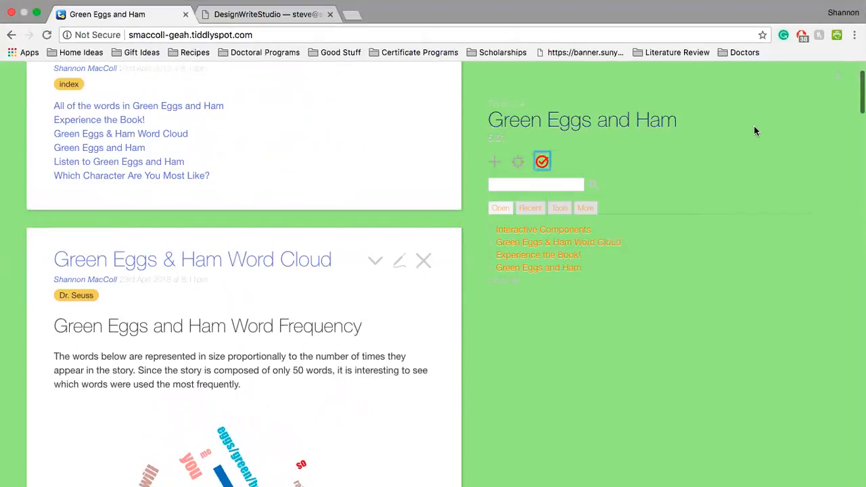
scroll(down, 3)
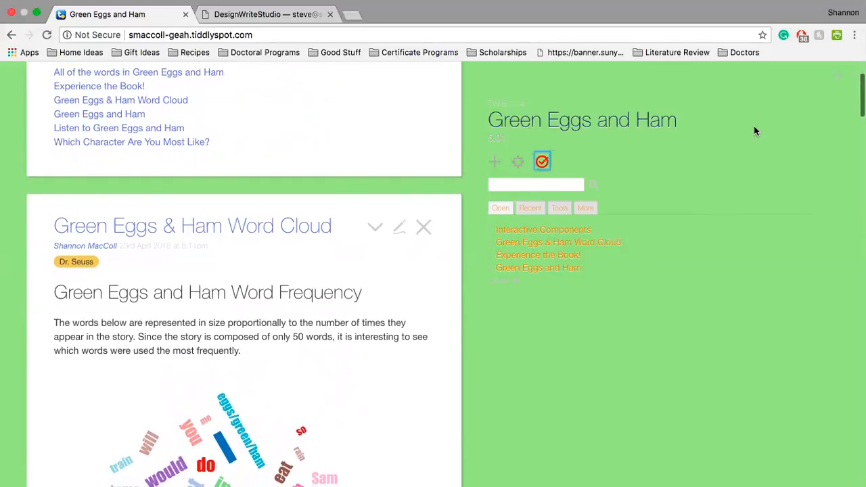
click(540, 161)
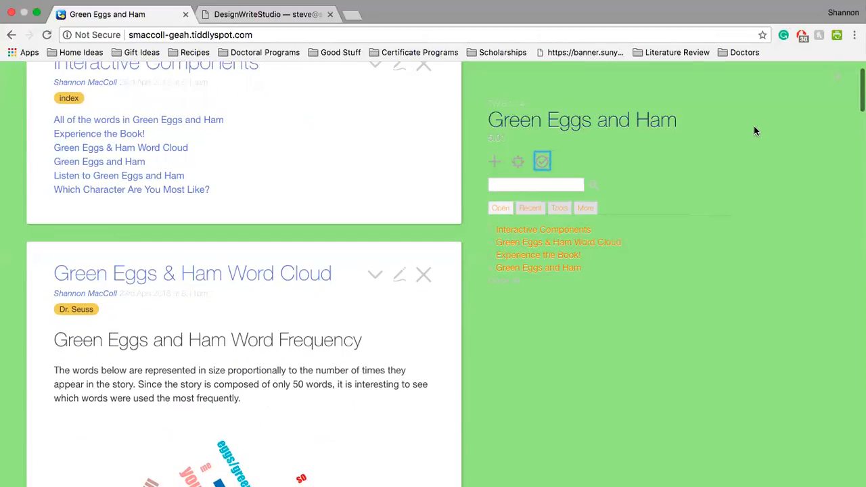
scroll(up, 3)
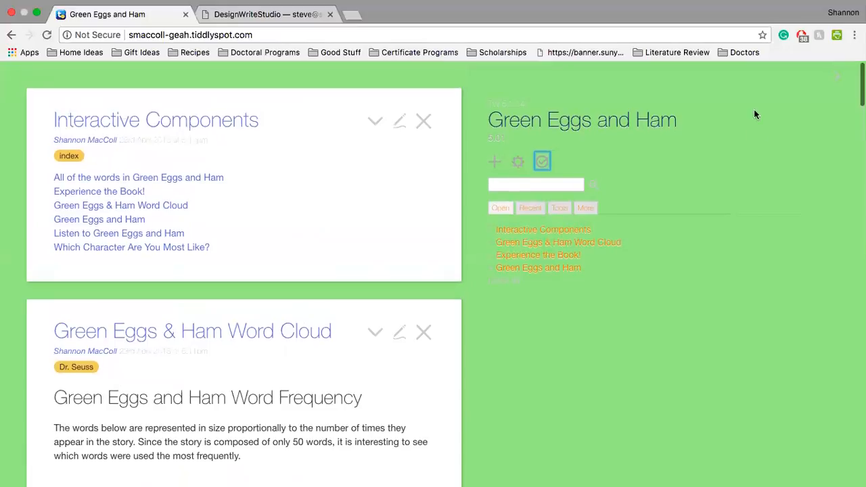
mouse_move(737, 115)
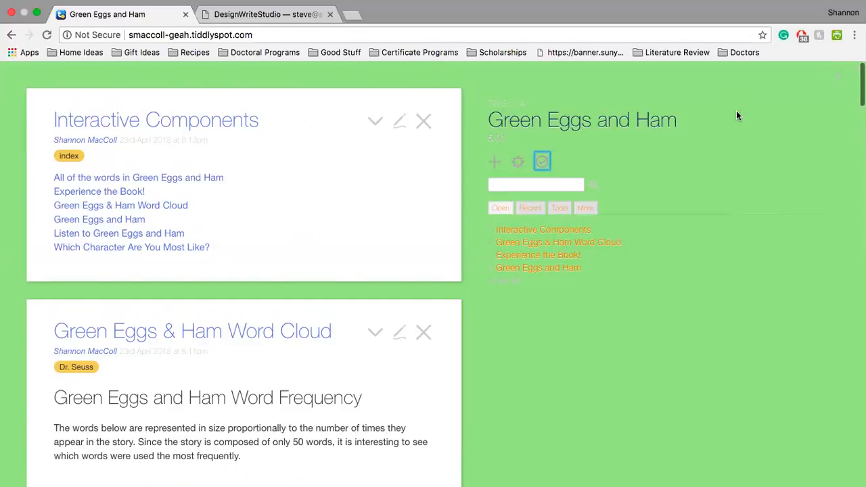
scroll(up, 3)
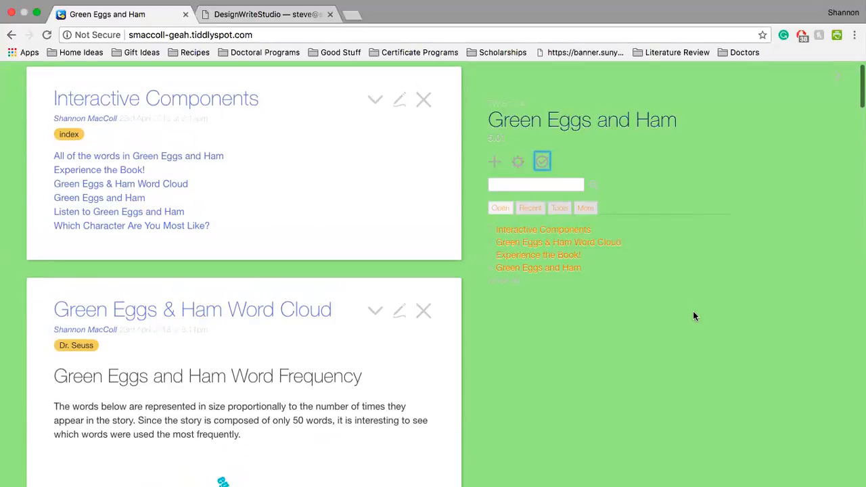
scroll(up, 3)
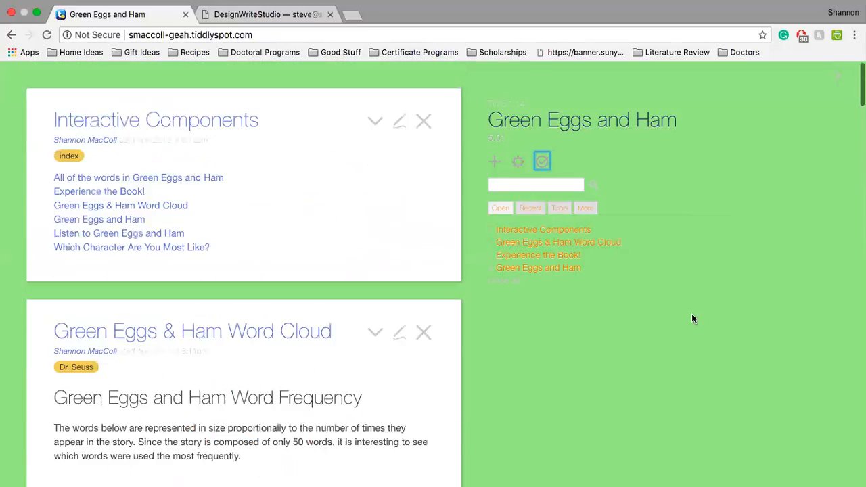
mouse_move(122, 276)
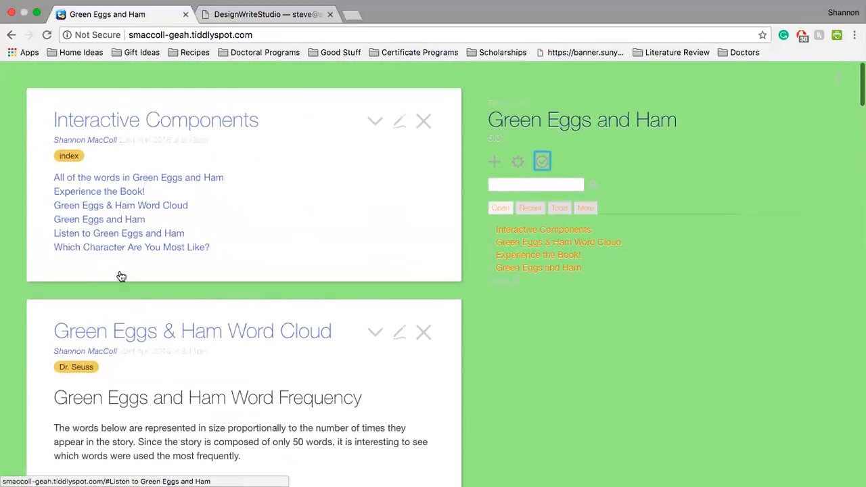
mouse_move(226, 206)
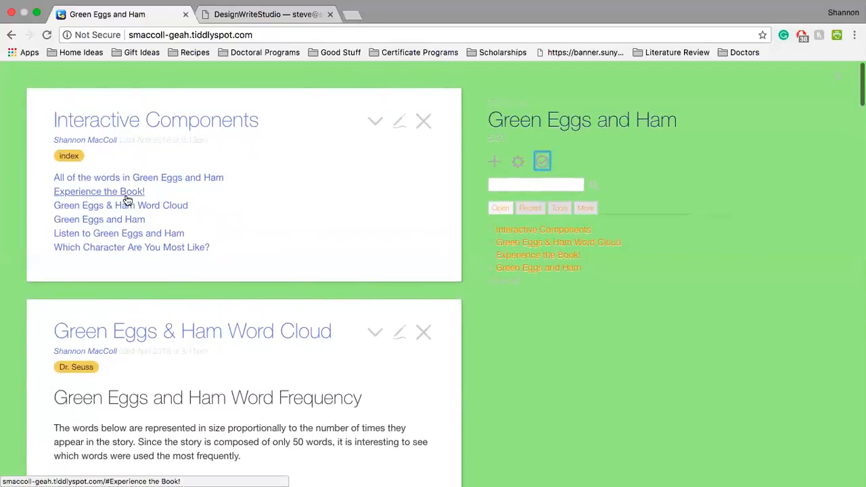
mouse_move(120, 205)
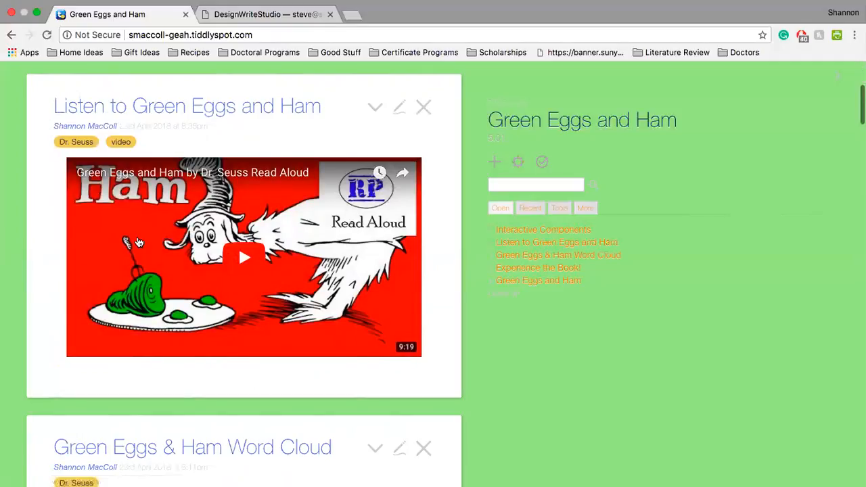
scroll(down, 3)
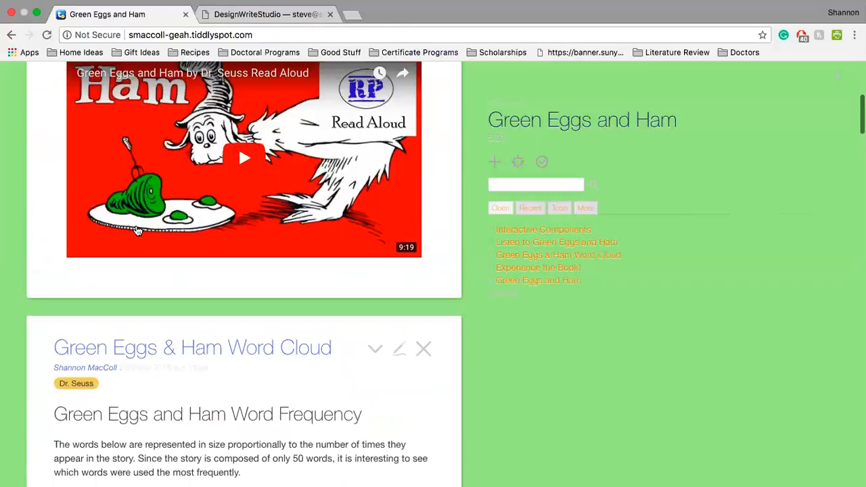
scroll(up, 3)
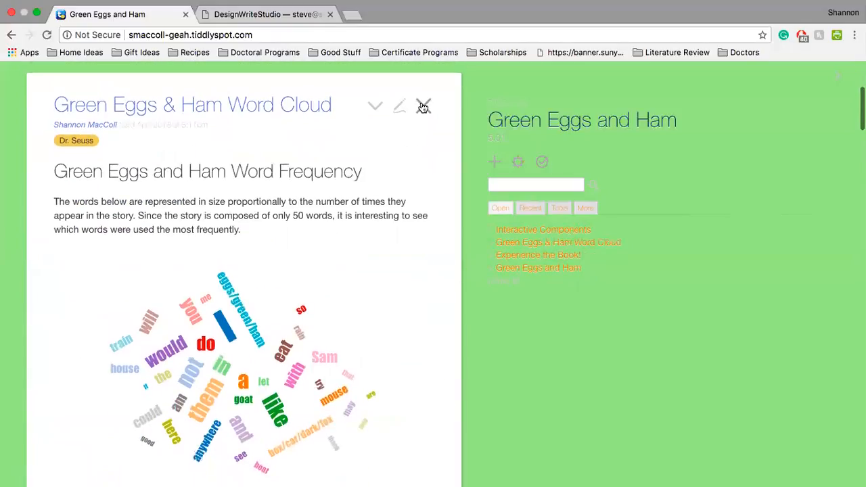
mouse_move(424, 106)
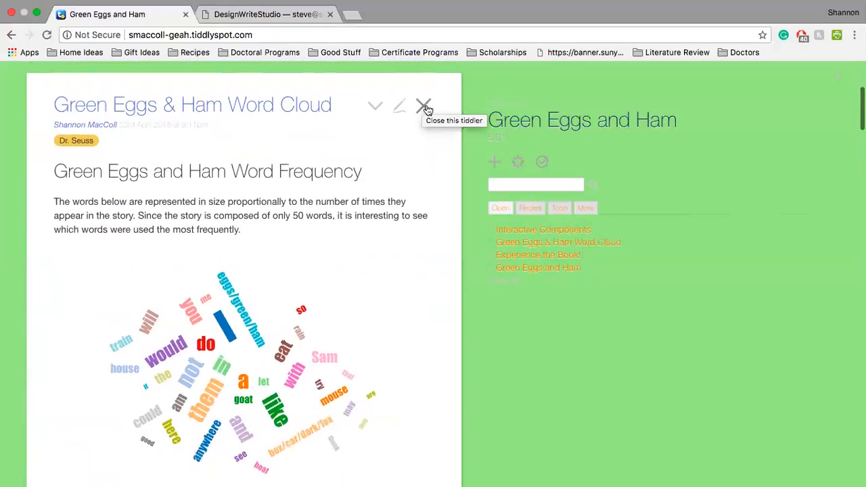
mouse_move(440, 141)
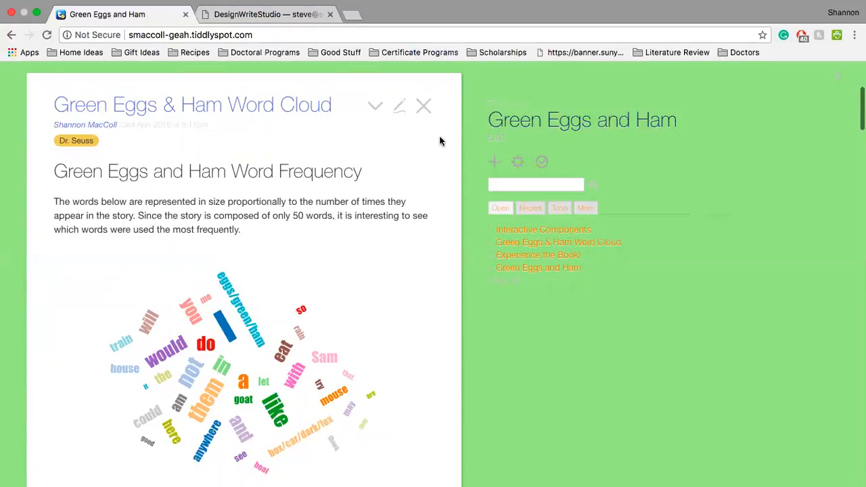
click(544, 230)
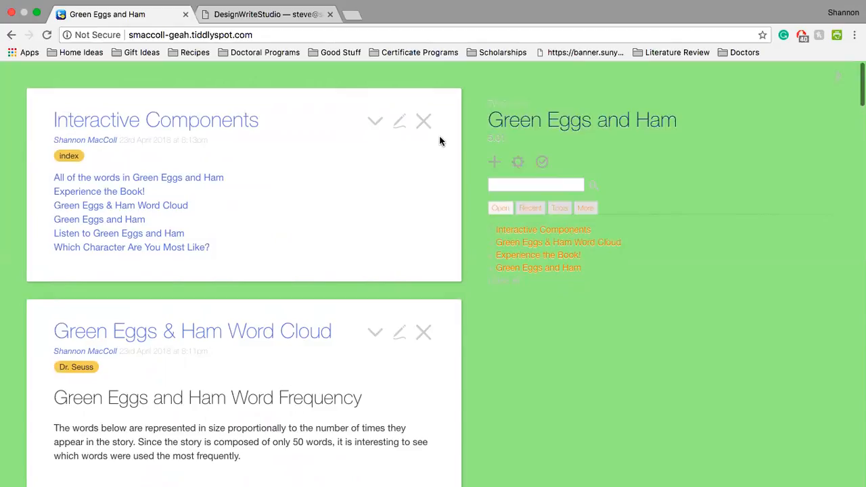
mouse_move(28, 27)
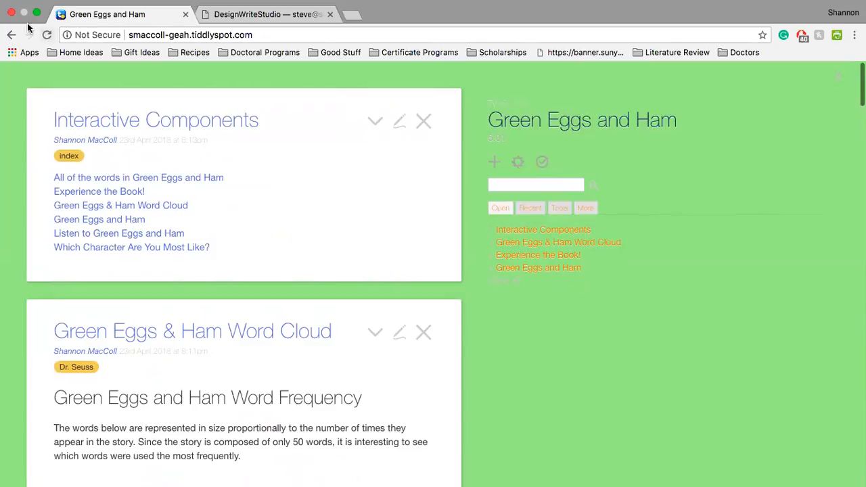
mouse_move(633, 192)
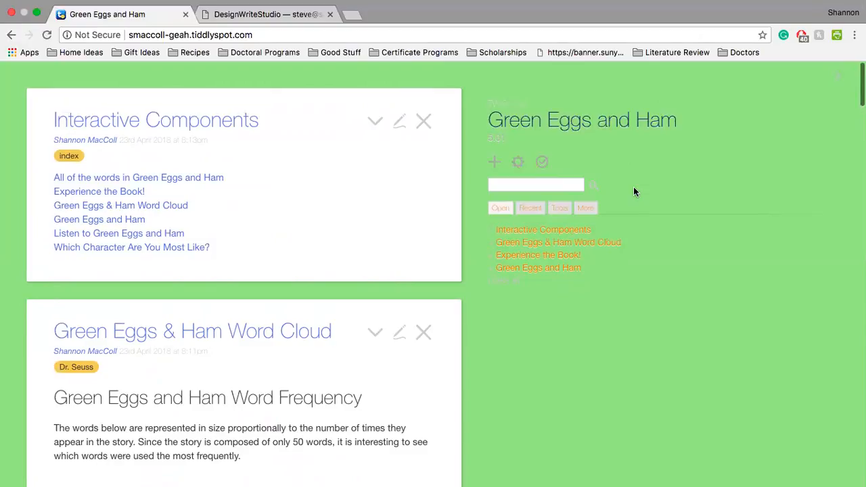
mouse_move(631, 192)
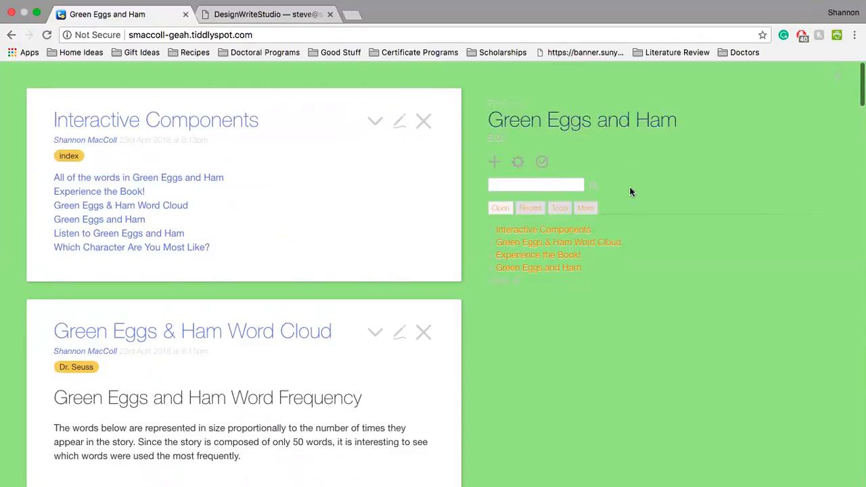
mouse_move(625, 192)
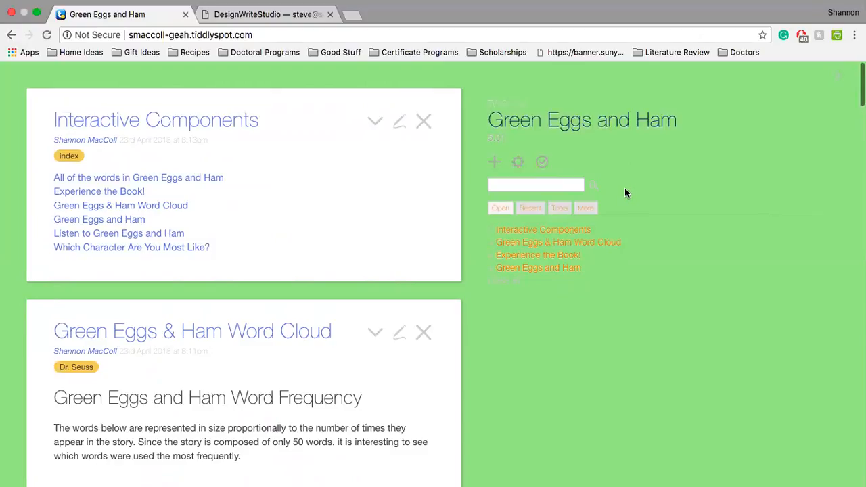
mouse_move(517, 124)
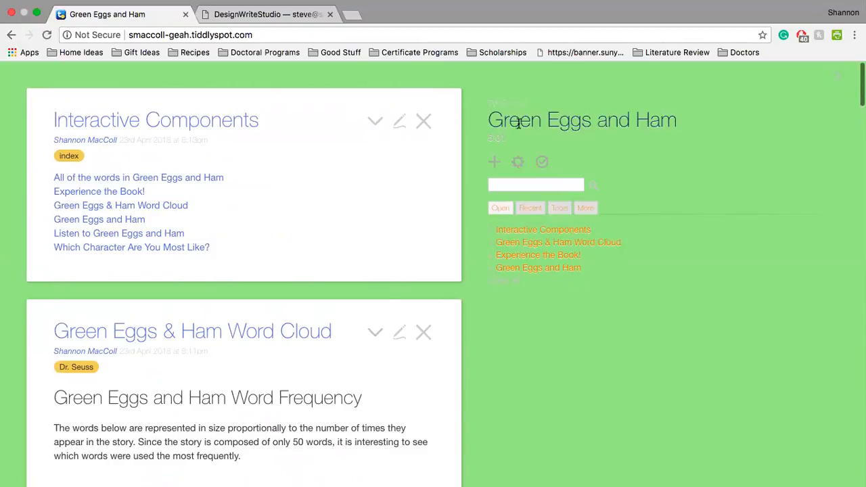
mouse_move(263, 168)
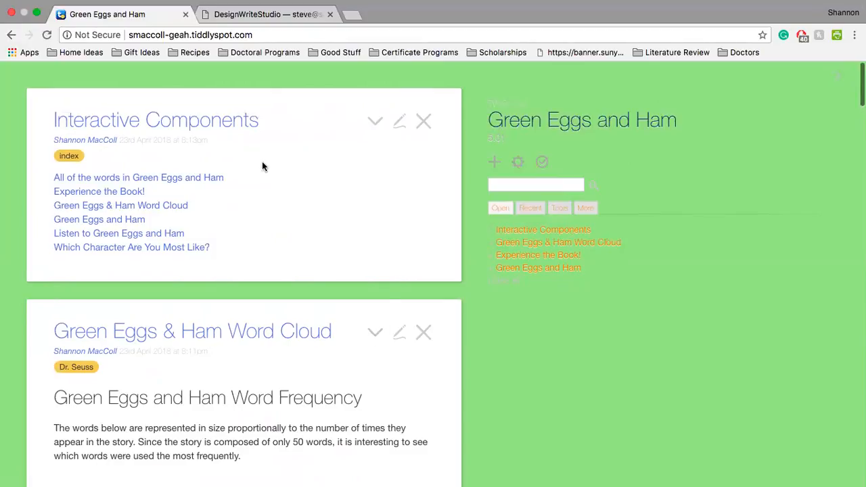
mouse_move(275, 127)
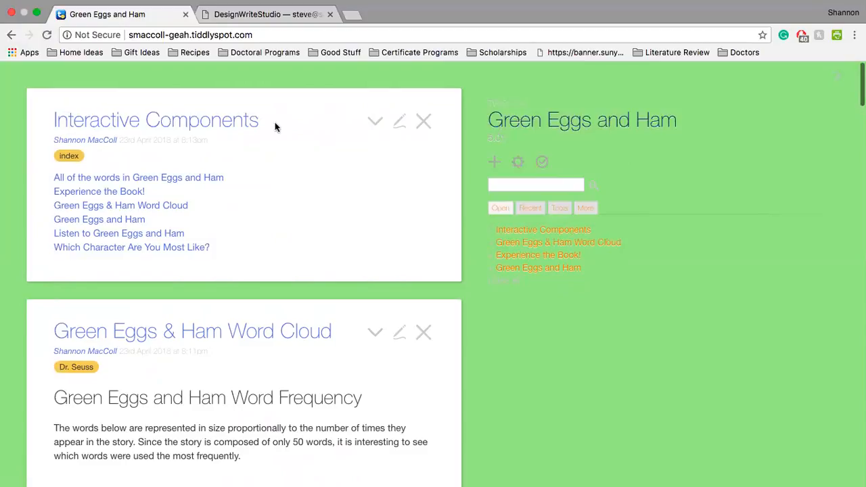
- Select the Interactive Components title and bring up the wiki's Control Panel
double_click(155, 119)
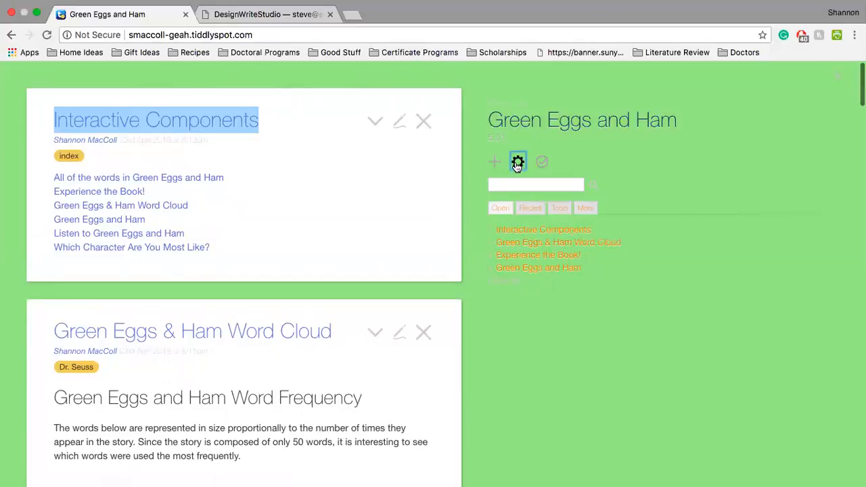
click(517, 162)
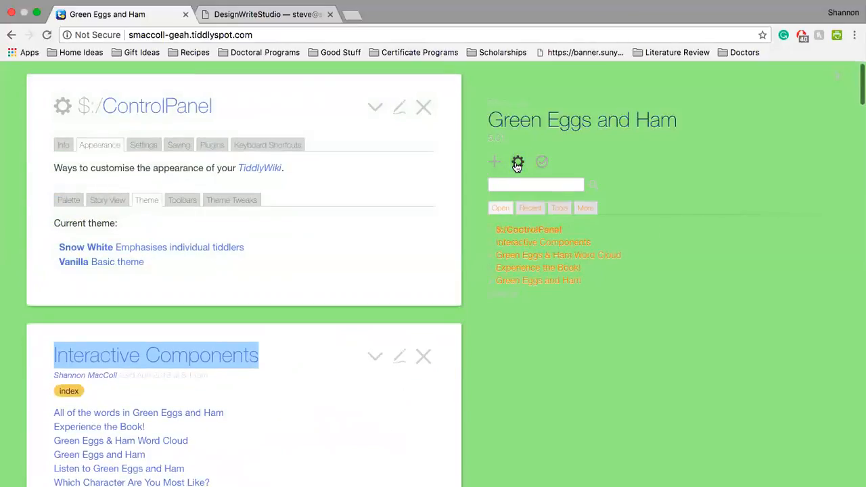
- In Info > Basics, replace the Default tiddlers list with [[Interactive Components]]
click(62, 145)
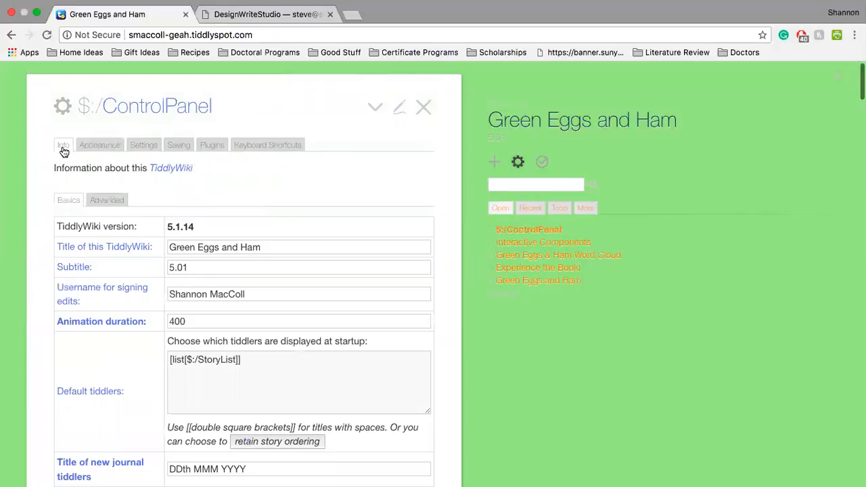
mouse_move(87, 291)
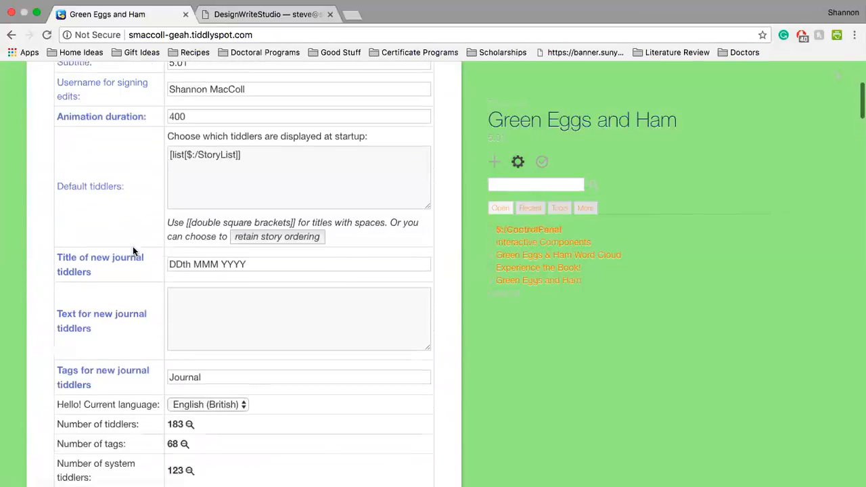
click(297, 179)
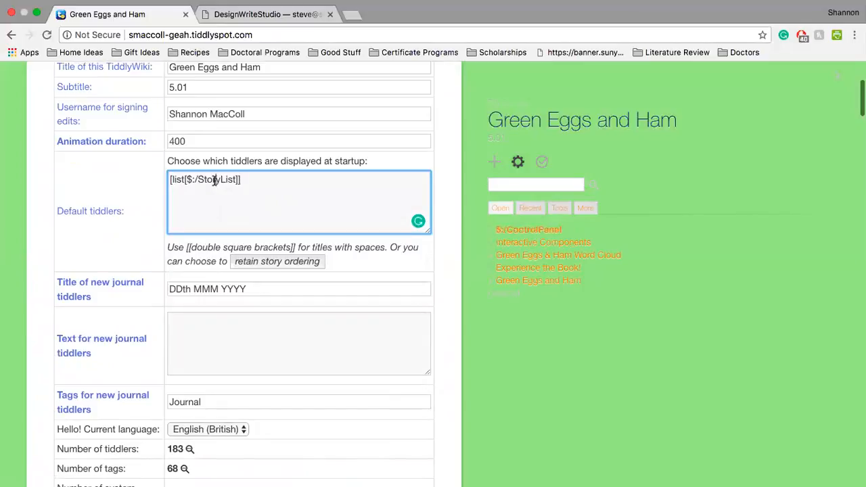
double_click(216, 179)
text([[Interactive Components)
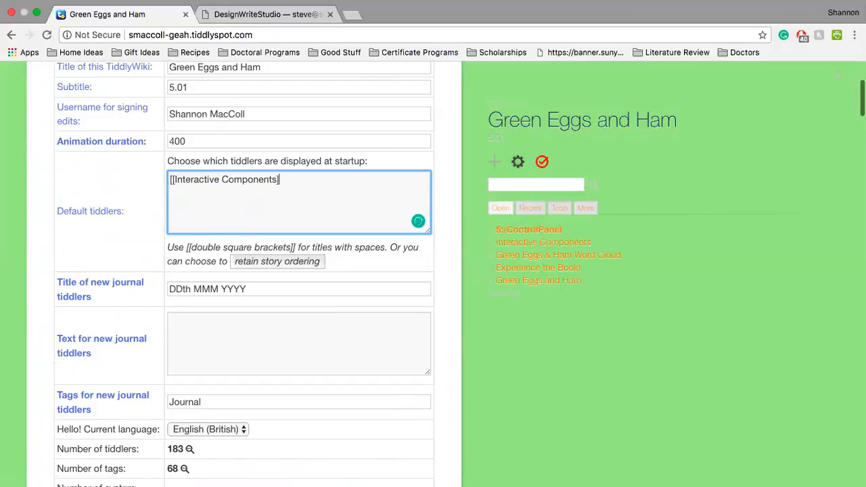
scroll(up, 3)
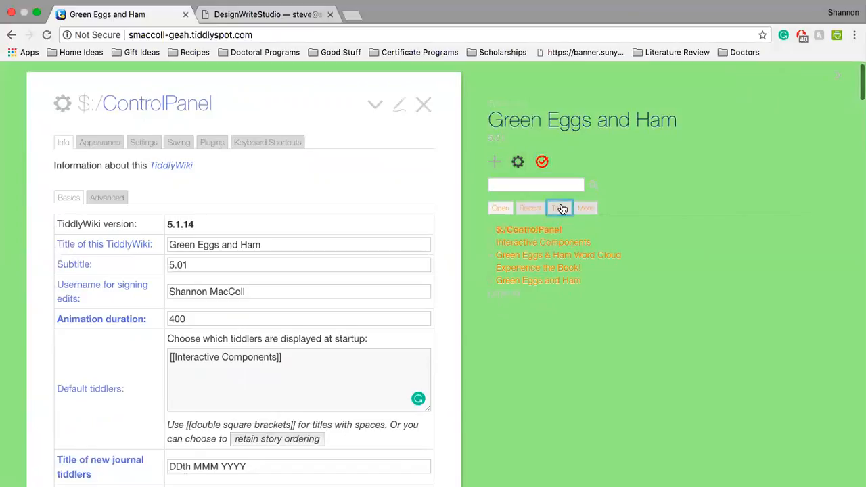
- Enable the home action in the page toolbar from the Tools tab, then save the wiki
click(560, 208)
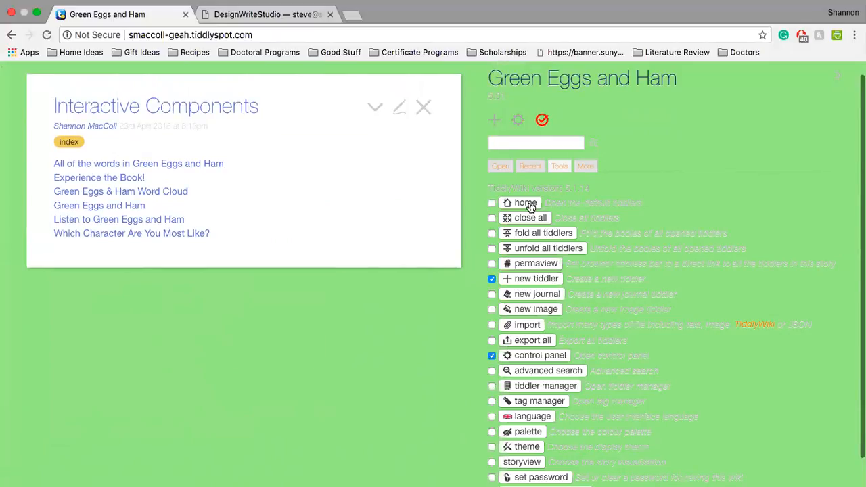
click(541, 119)
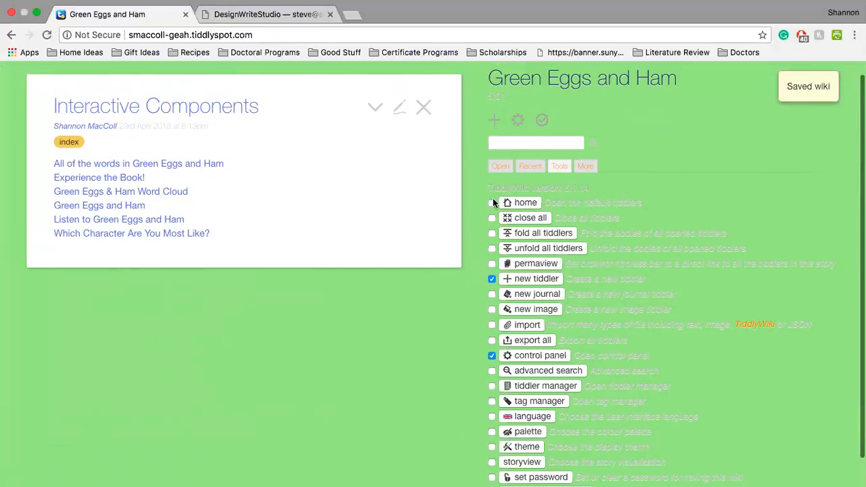
click(493, 202)
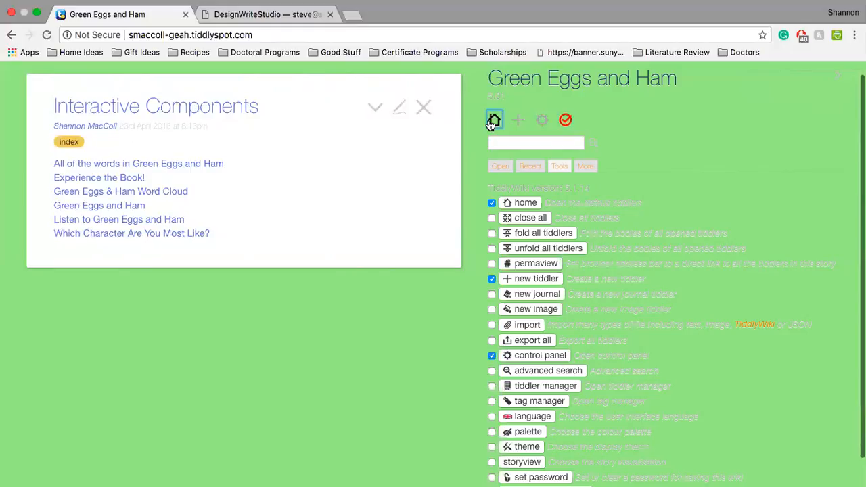
mouse_move(576, 119)
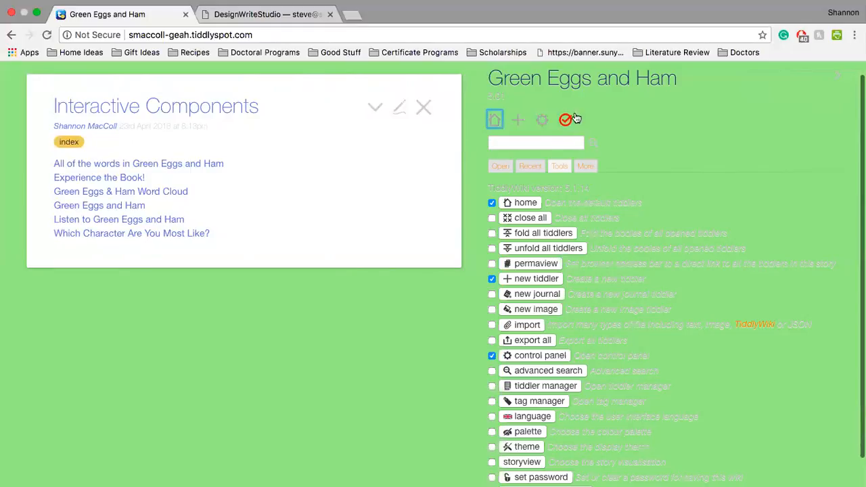
click(565, 119)
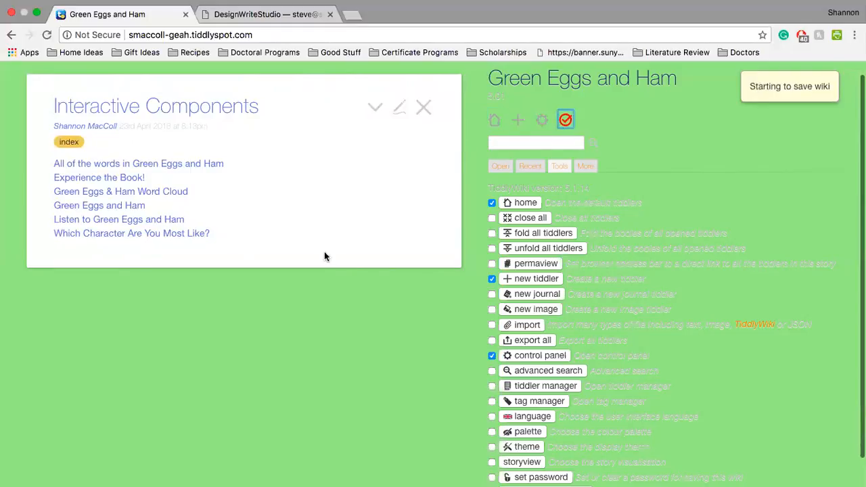
mouse_move(520, 126)
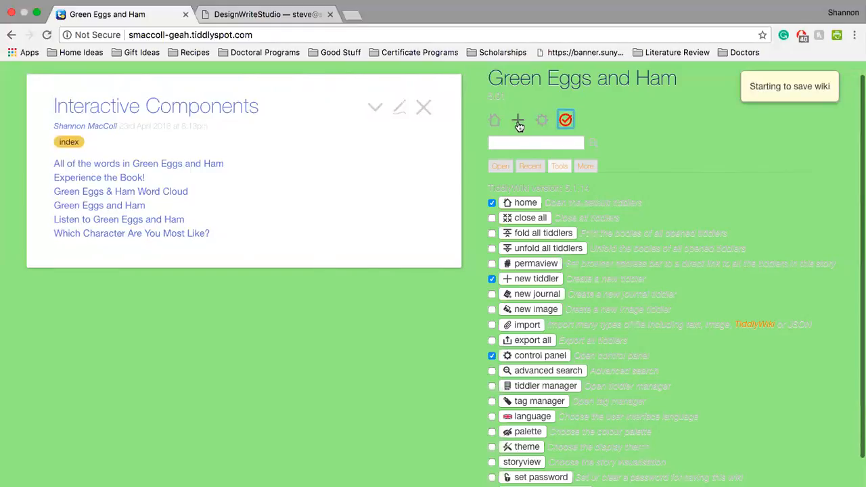
- Create a new tiddler titled 'Journal' with an empty body
click(517, 119)
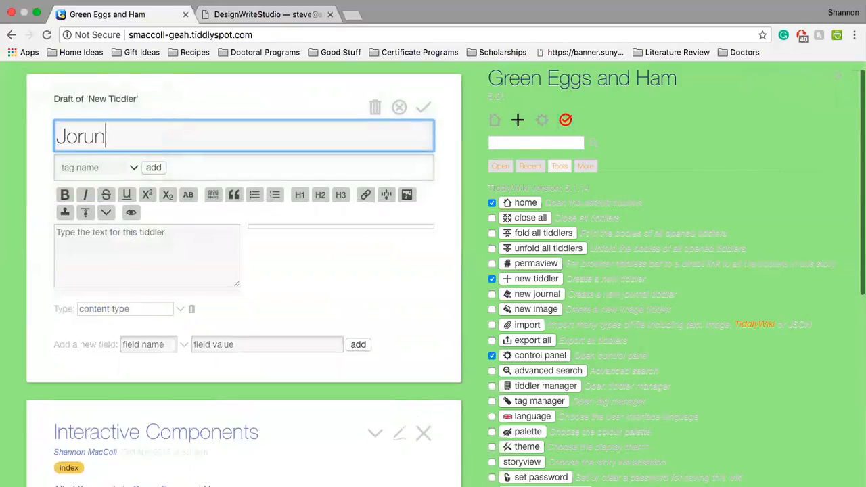
text(Journal)
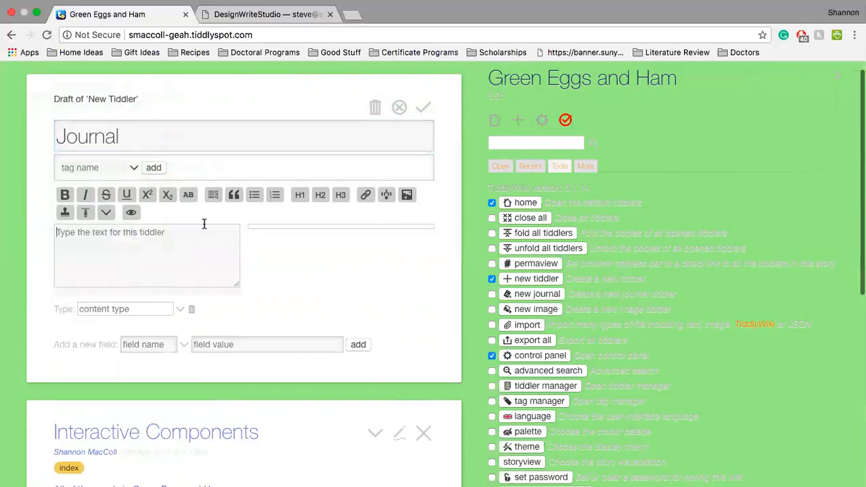
mouse_move(203, 257)
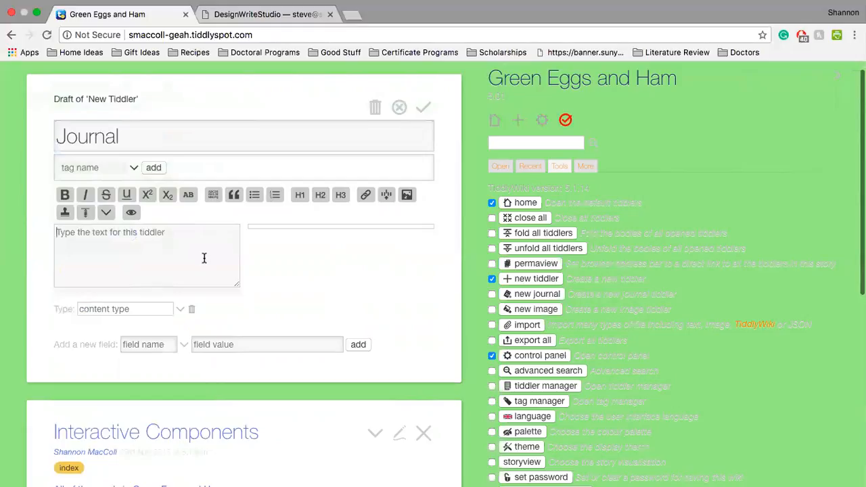
click(565, 119)
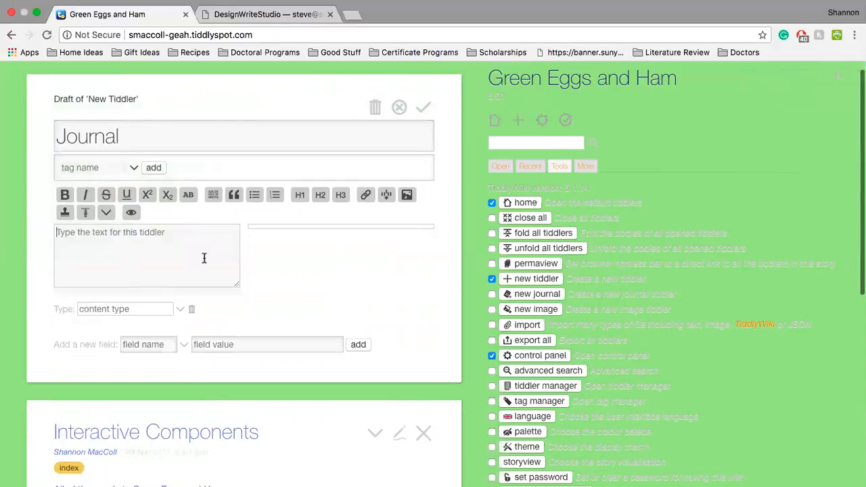
mouse_move(277, 269)
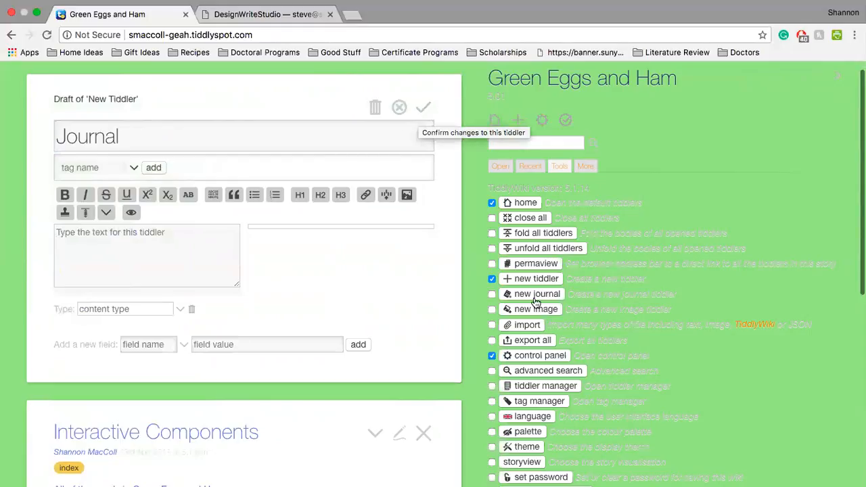
mouse_move(423, 108)
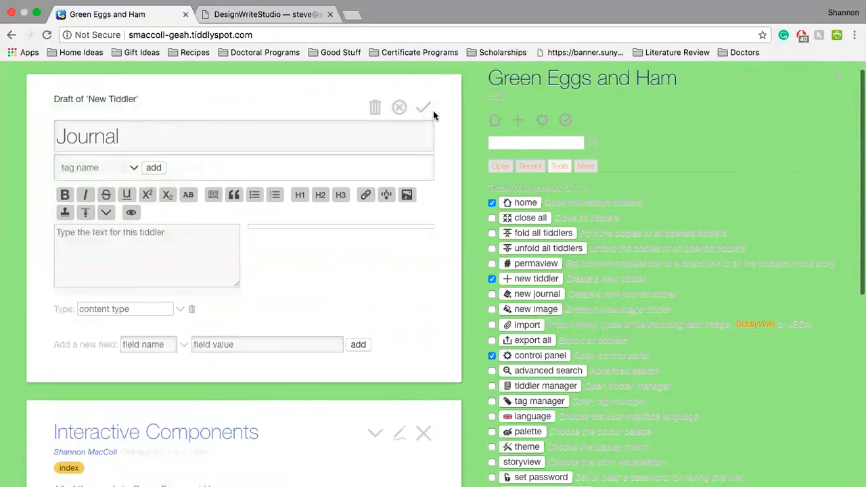
- Confirm the Journal tiddler and reopen the Green Eggs and Ham story
click(424, 108)
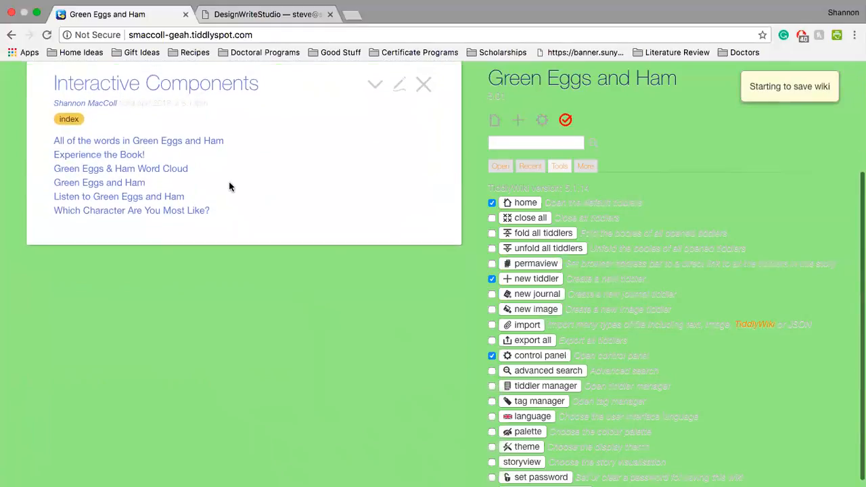
mouse_move(205, 144)
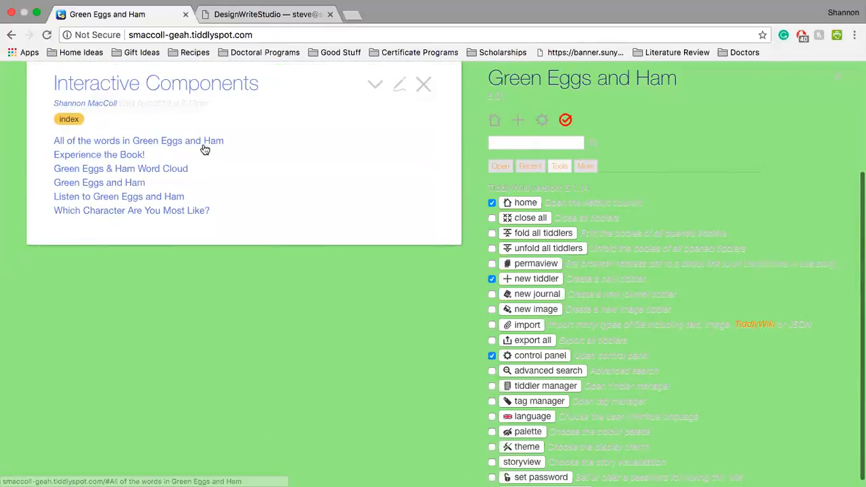
mouse_move(119, 162)
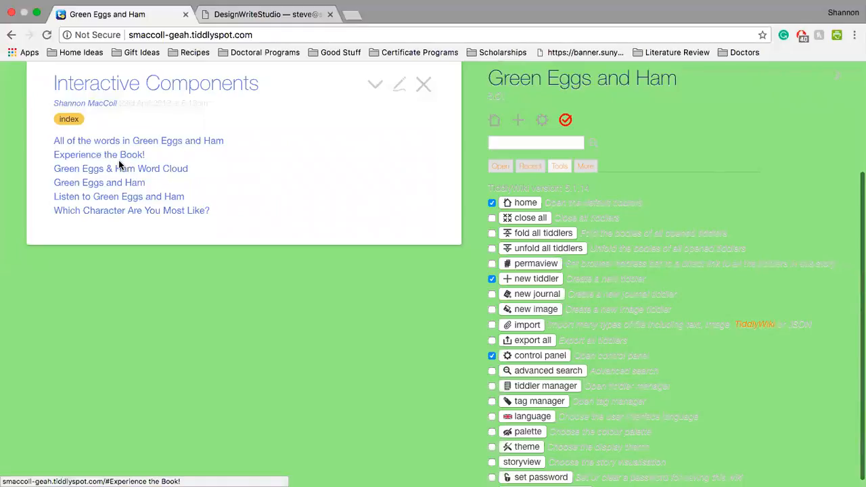
click(98, 181)
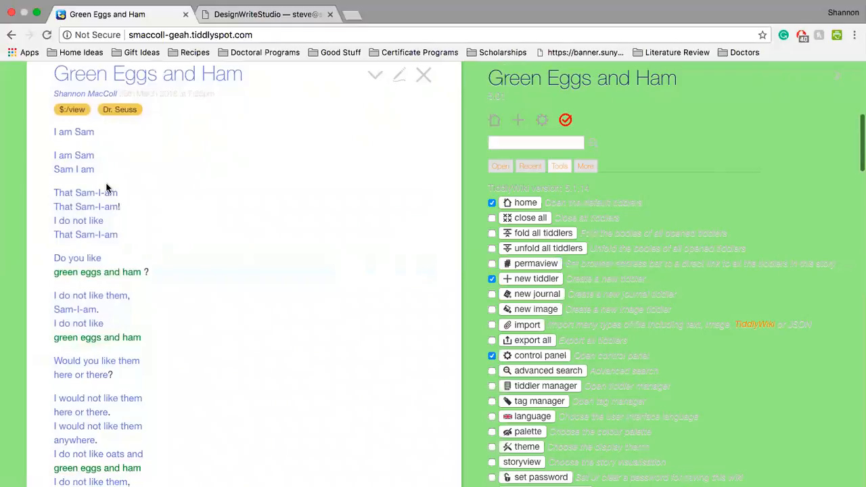
- Edit Green Eggs and Ham and review its linked-line wikitext beside the live preview
click(399, 74)
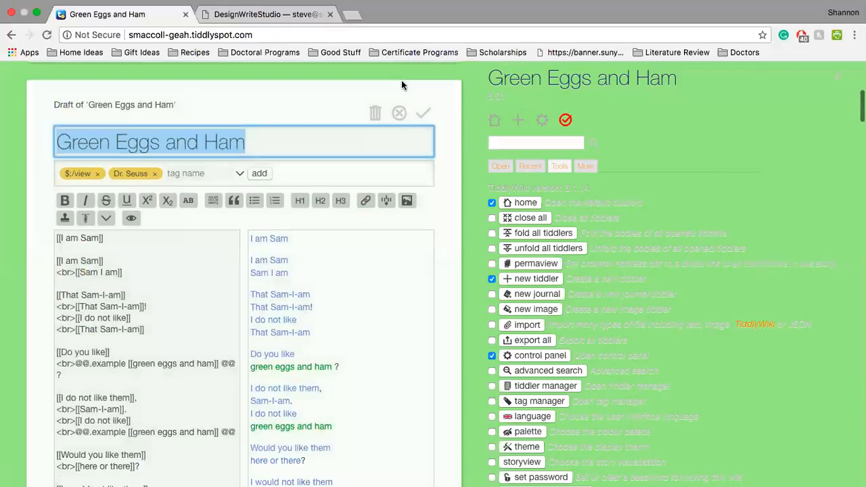
scroll(down, 3)
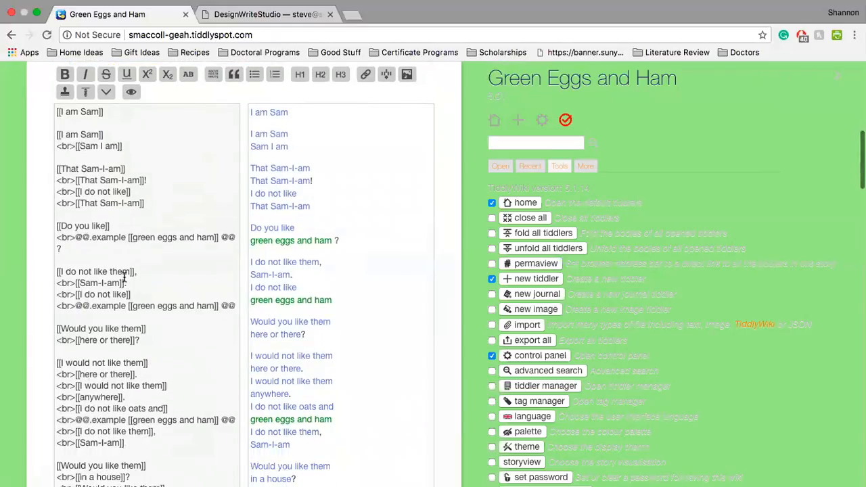
click(565, 119)
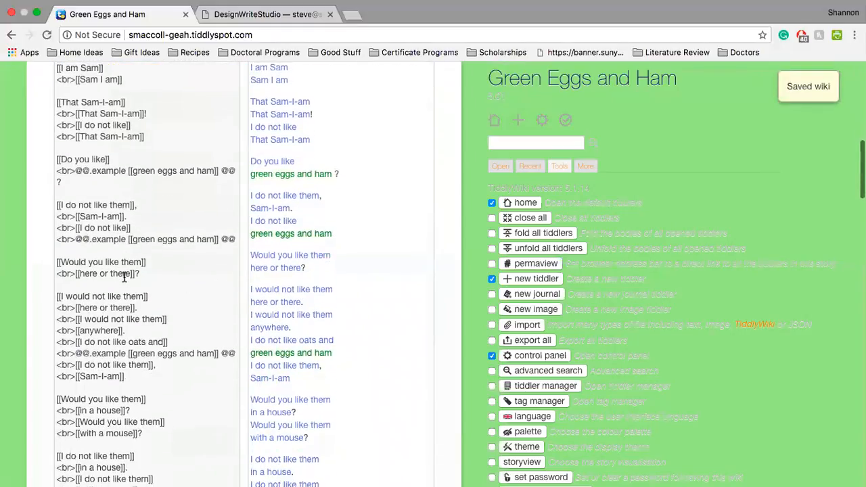
scroll(down, 3)
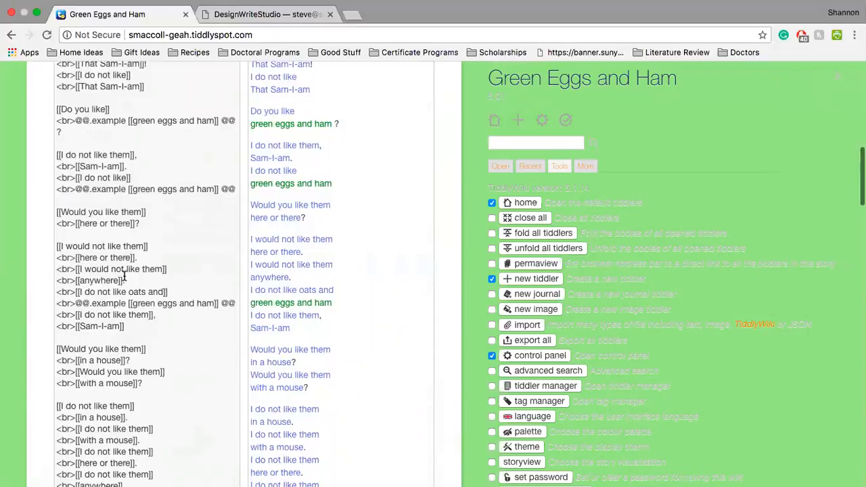
scroll(down, 3)
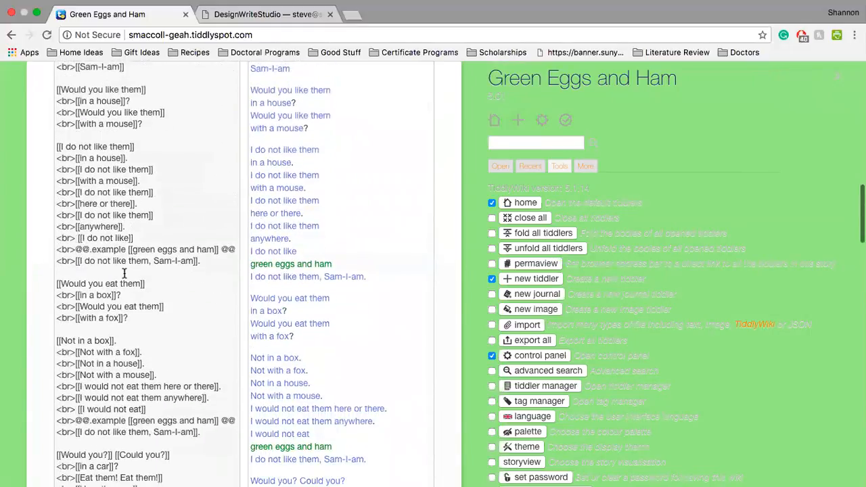
scroll(down, 3)
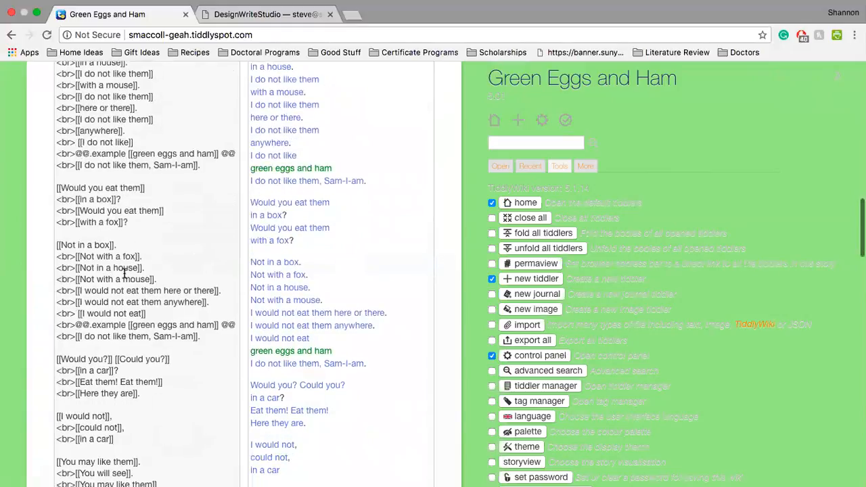
scroll(down, 3)
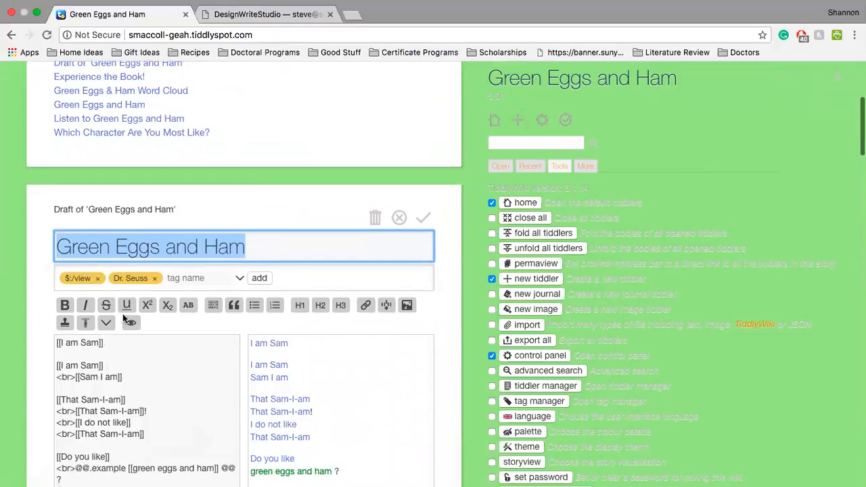
scroll(down, 3)
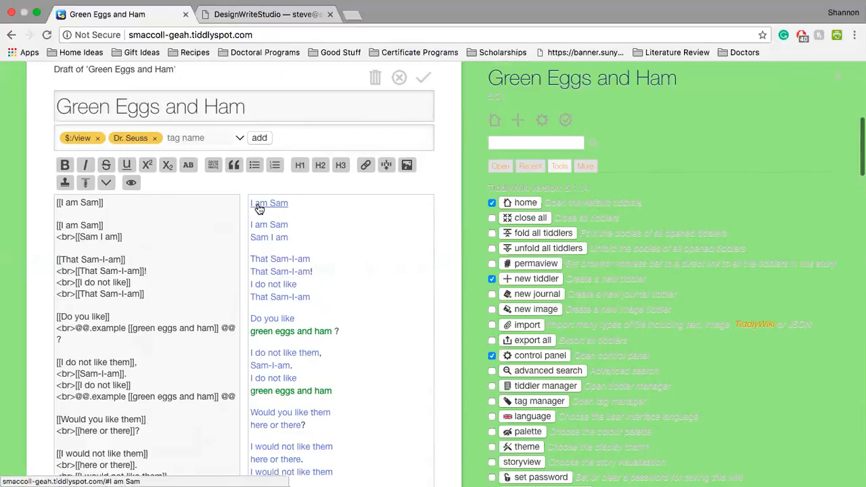
- Confirm the Green Eggs and Ham edits and save the wiki
click(60, 213)
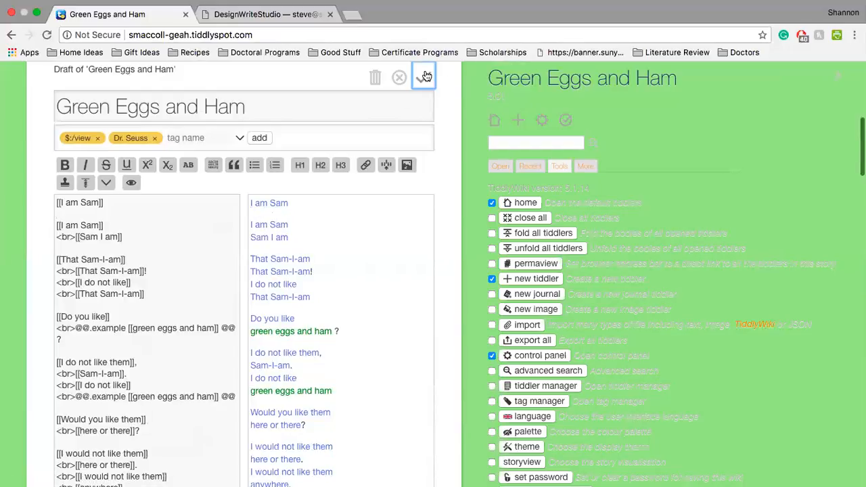
click(423, 76)
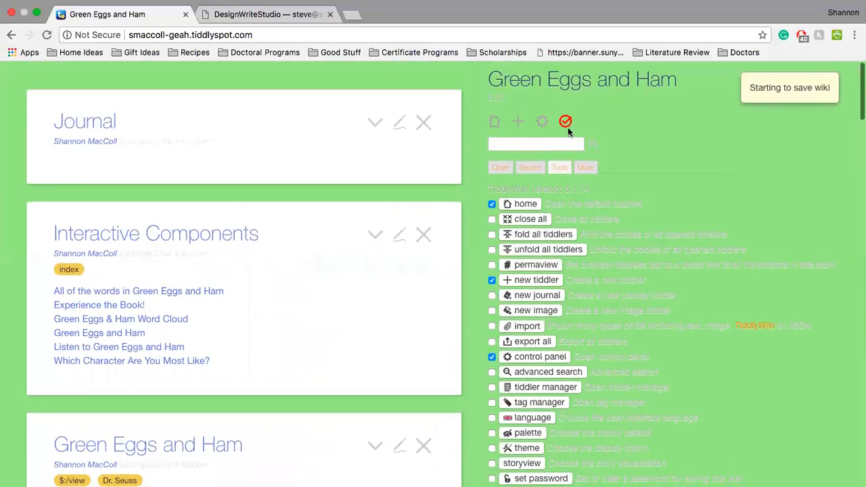